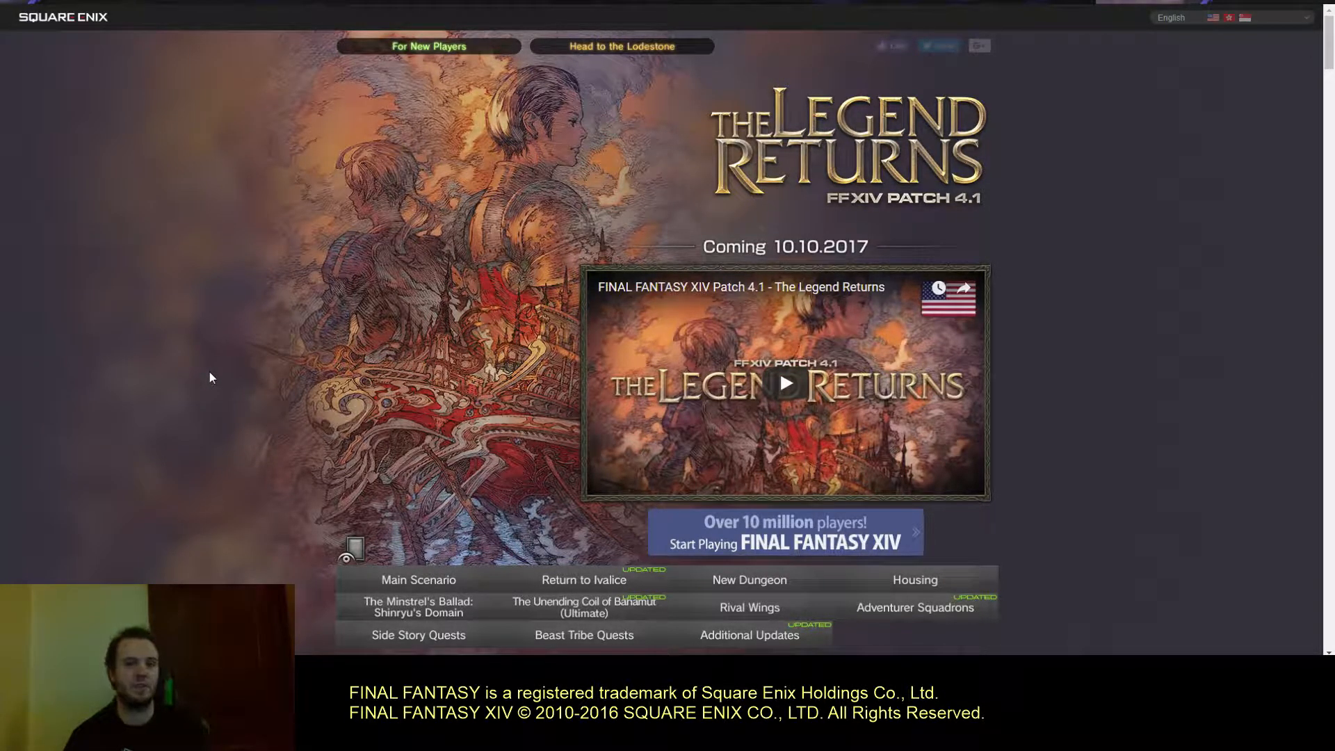
- Jump to Return to Ivalice and page through its slideshow screenshots
scroll(down, 3)
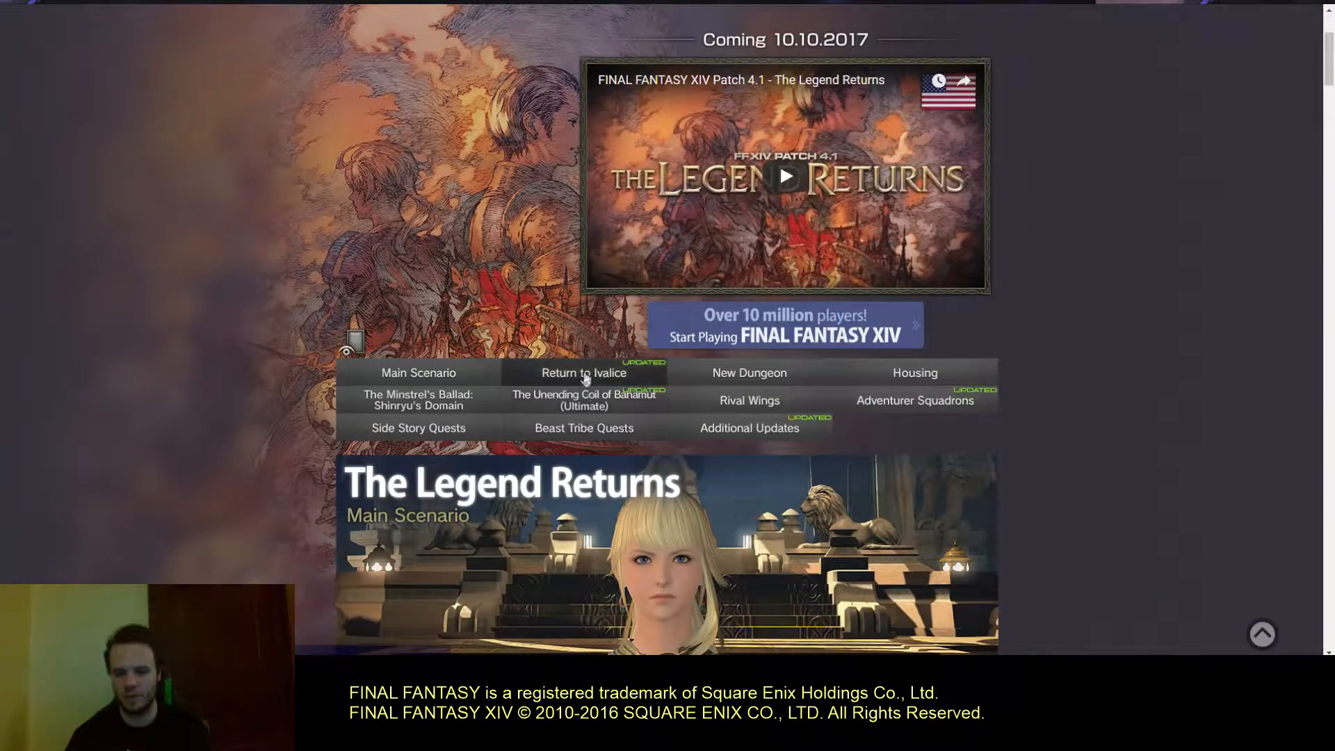
click(584, 372)
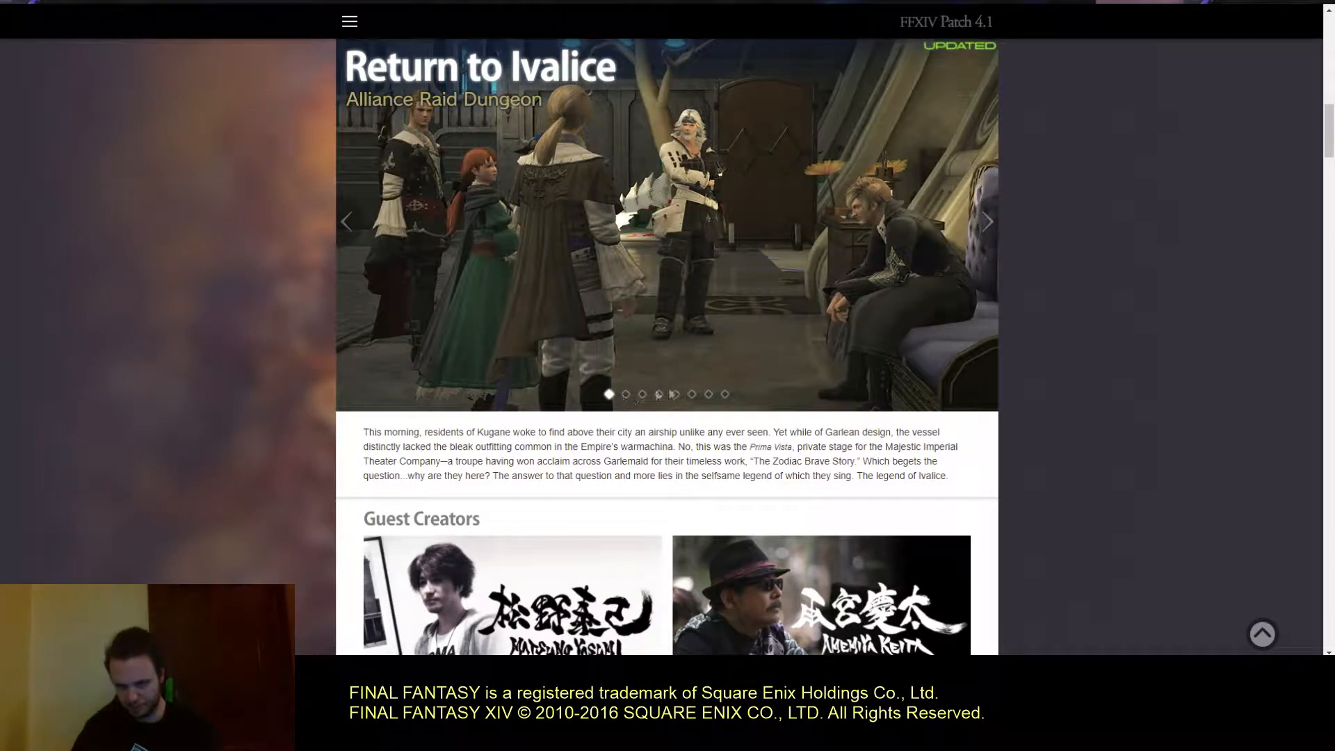
click(987, 221)
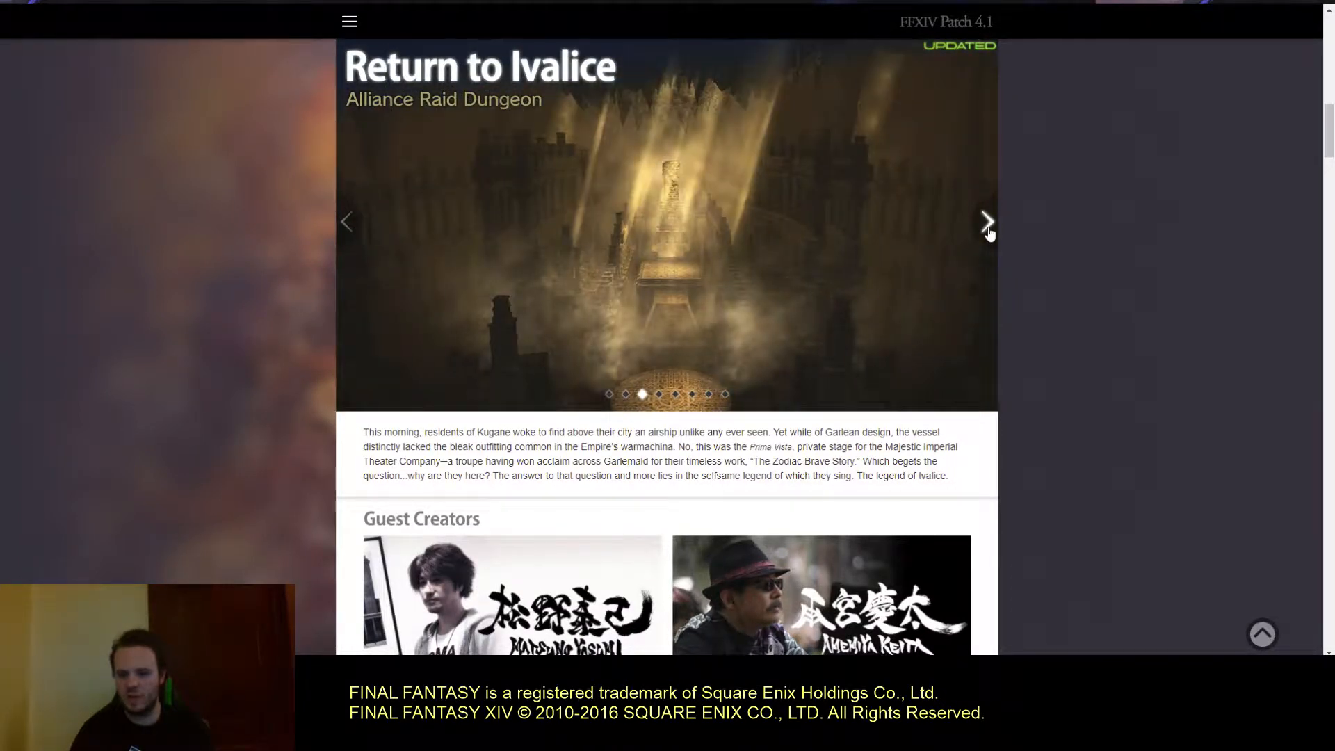
click(987, 221)
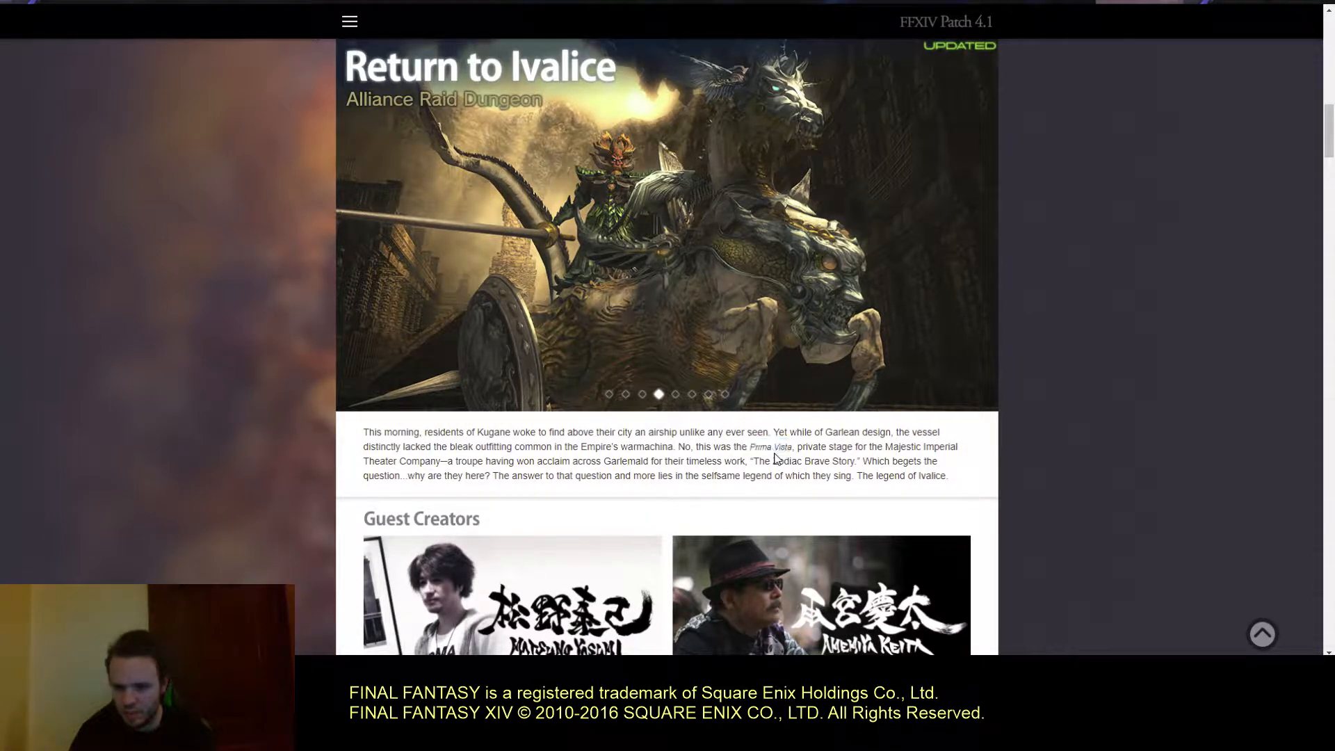
mouse_move(999, 220)
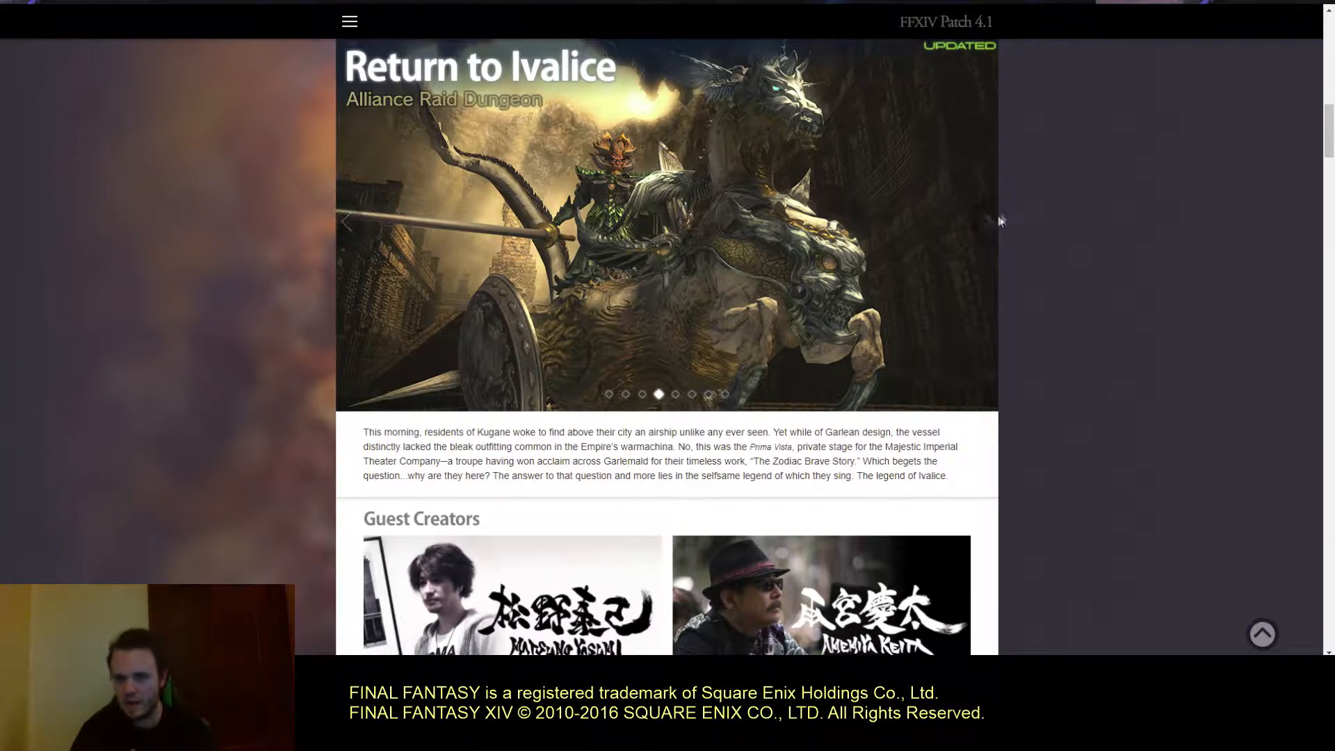
click(987, 222)
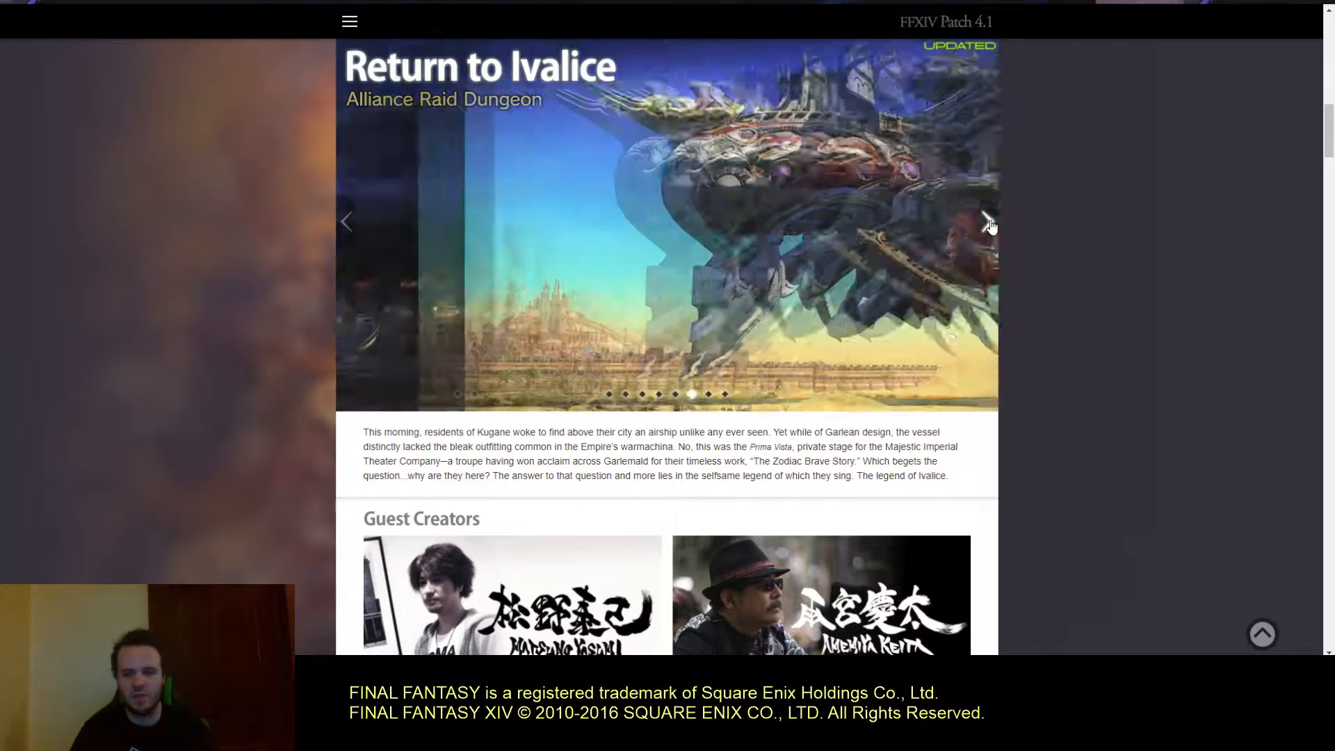
click(987, 221)
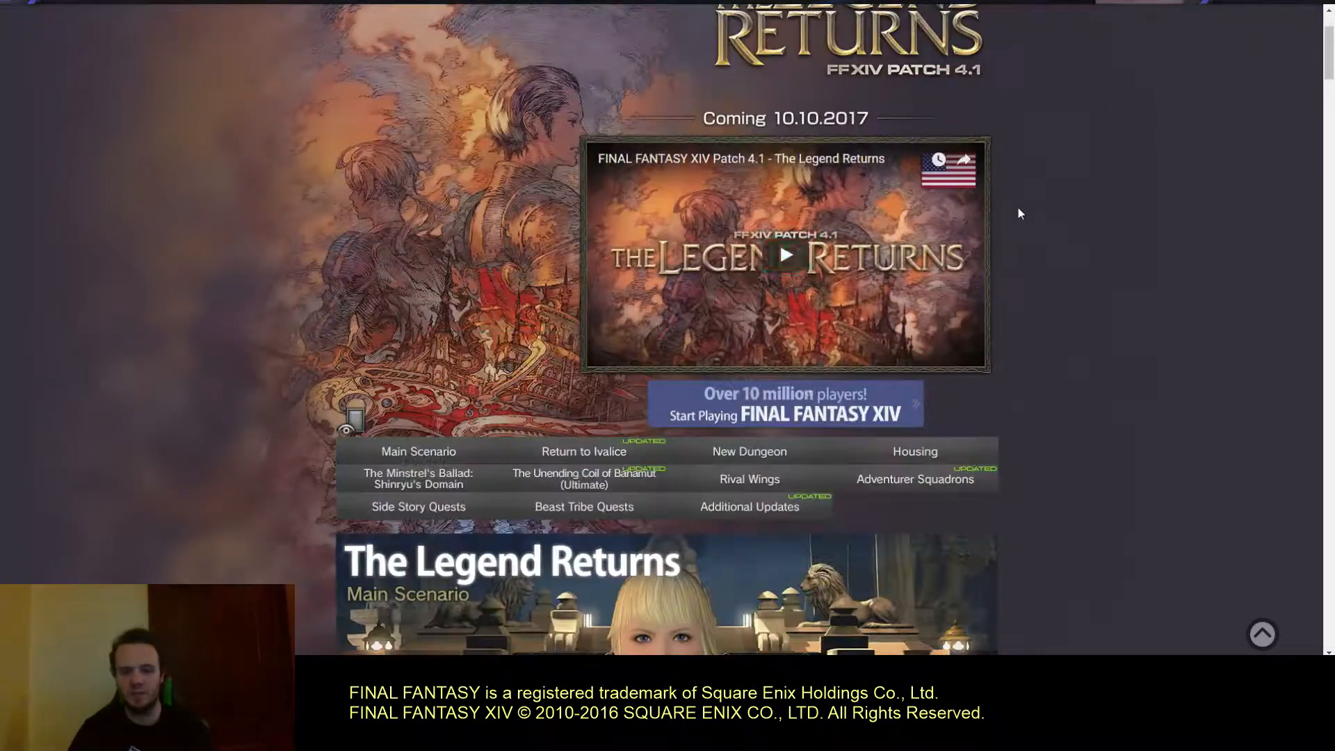
- Scroll past the Shinryu and Ultimate raids to the Adventurer Squadrons Command Missions section
scroll(down, 3)
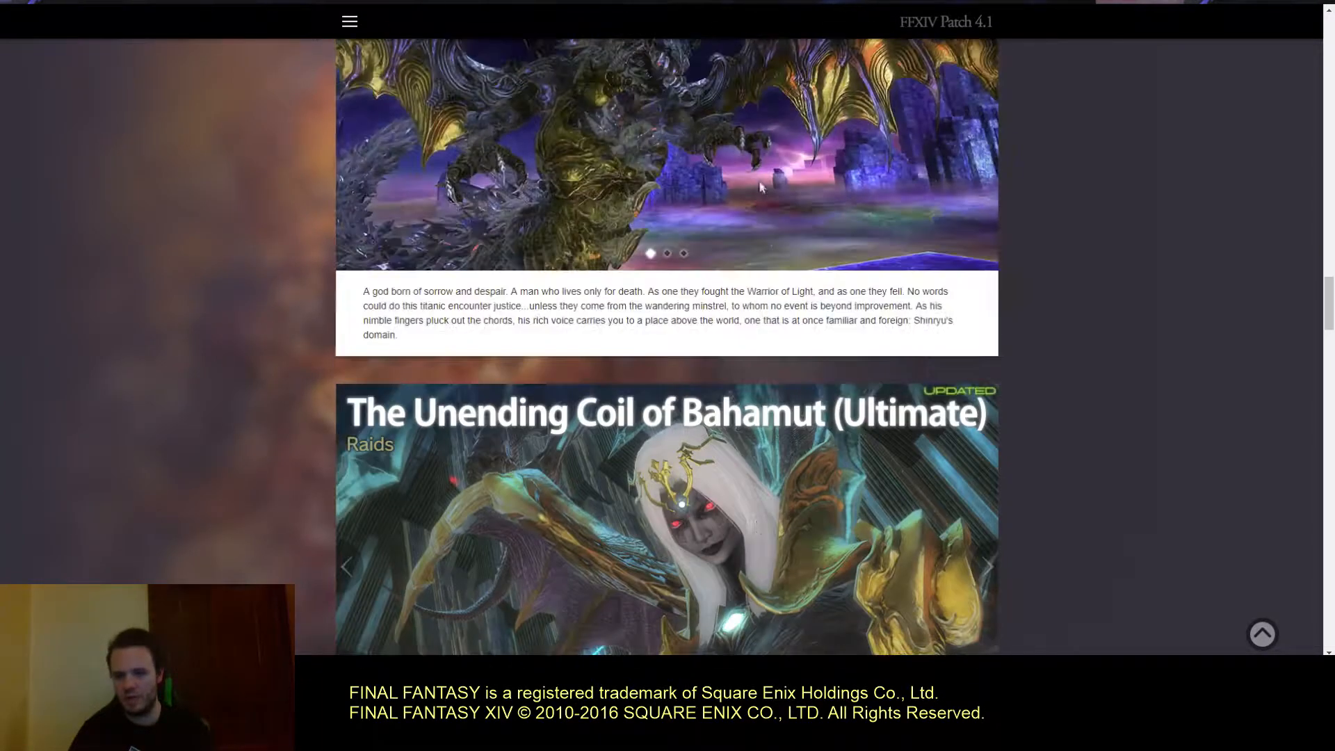
scroll(down, 3)
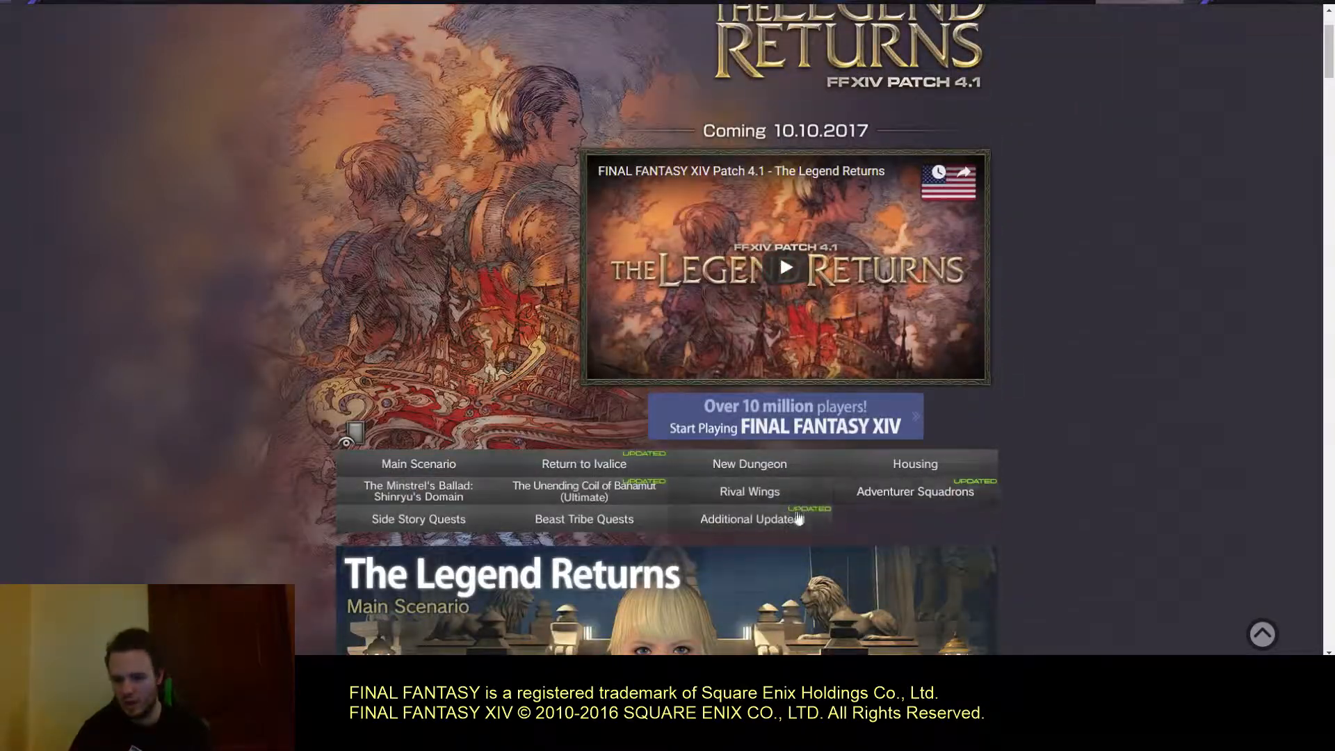
scroll(down, 3)
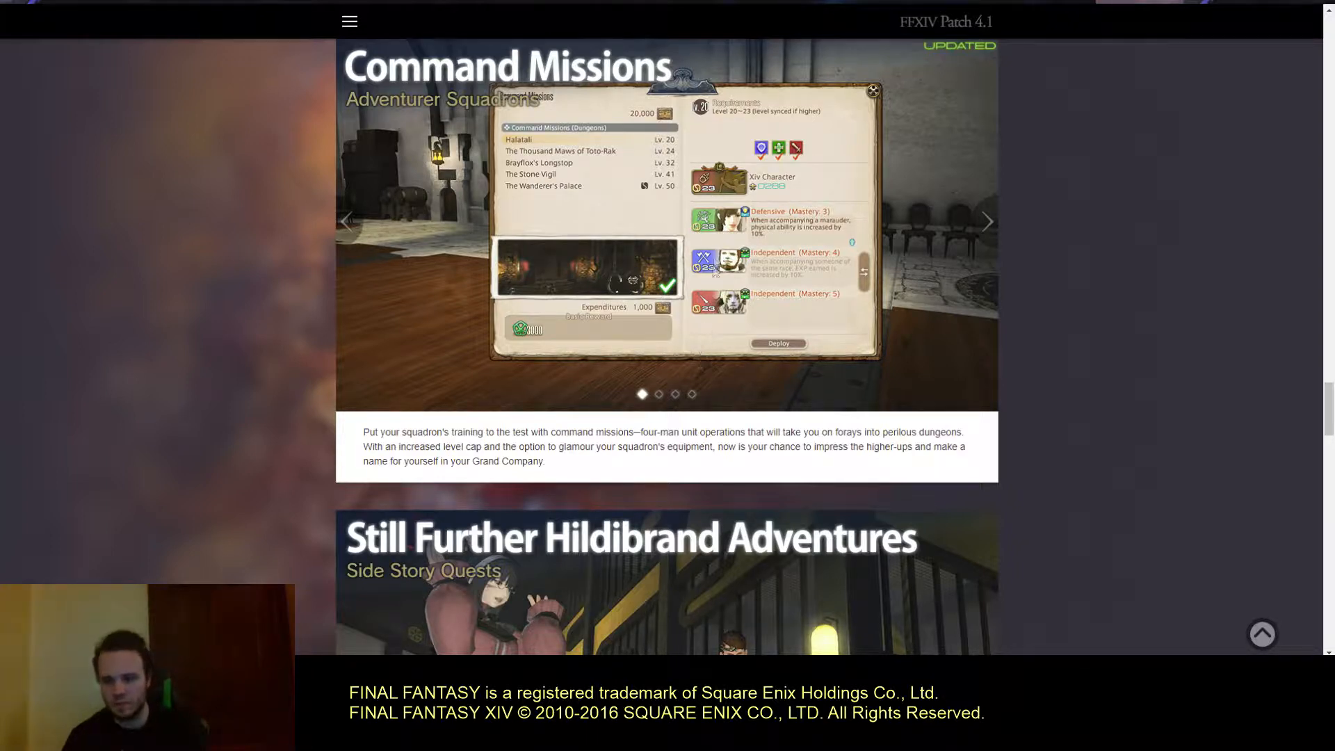
mouse_move(705, 185)
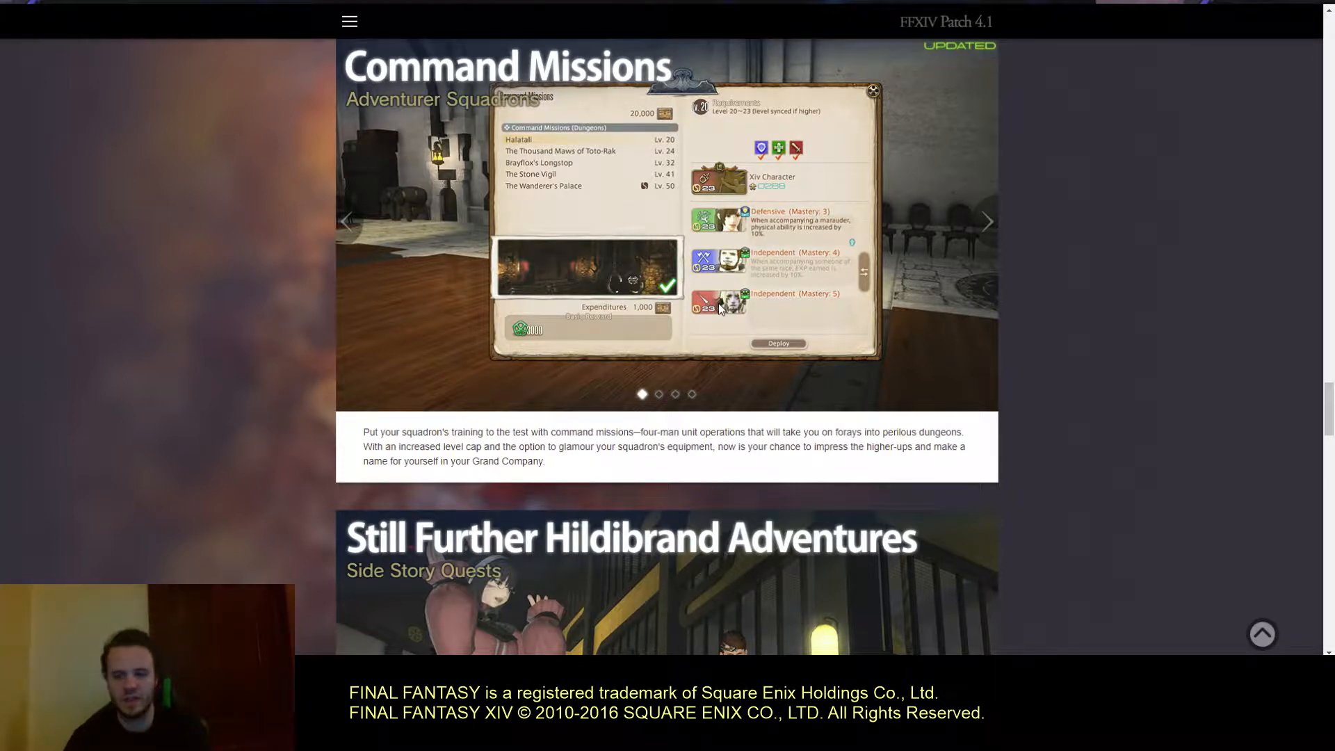
mouse_move(759, 277)
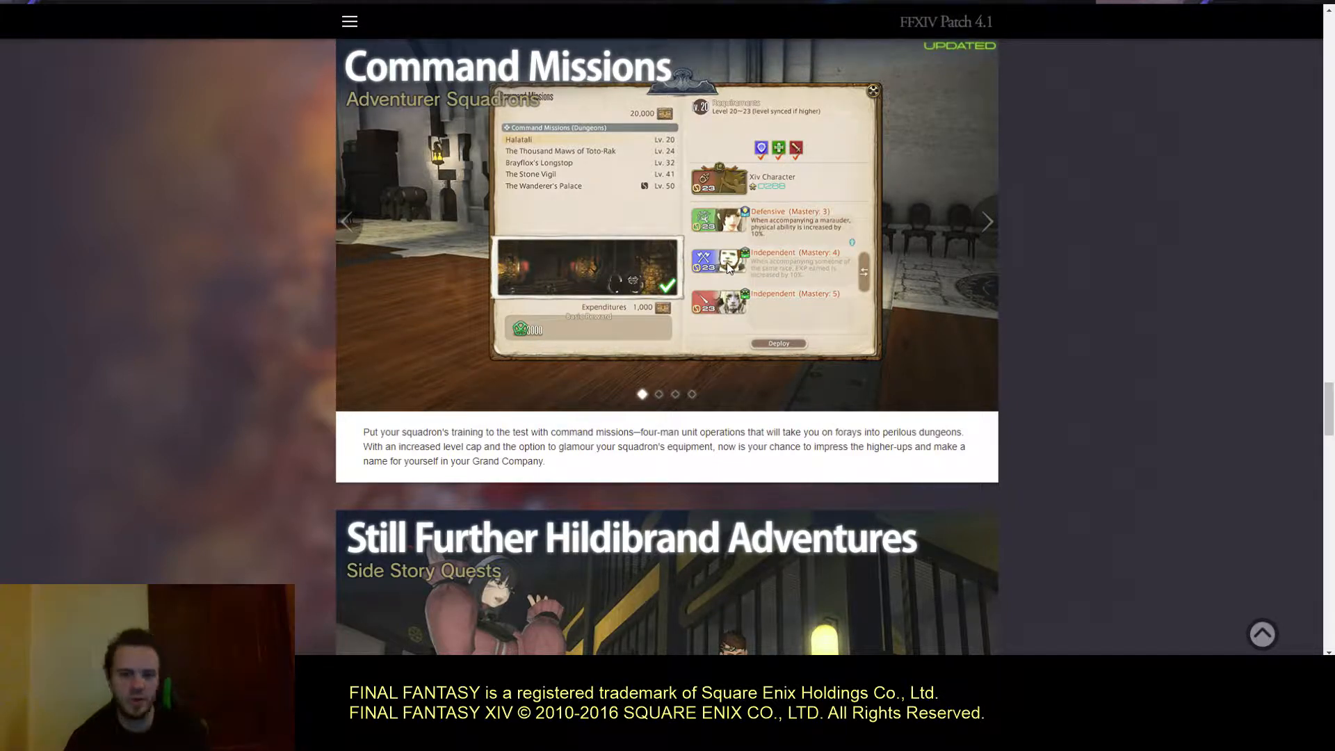
mouse_move(798, 268)
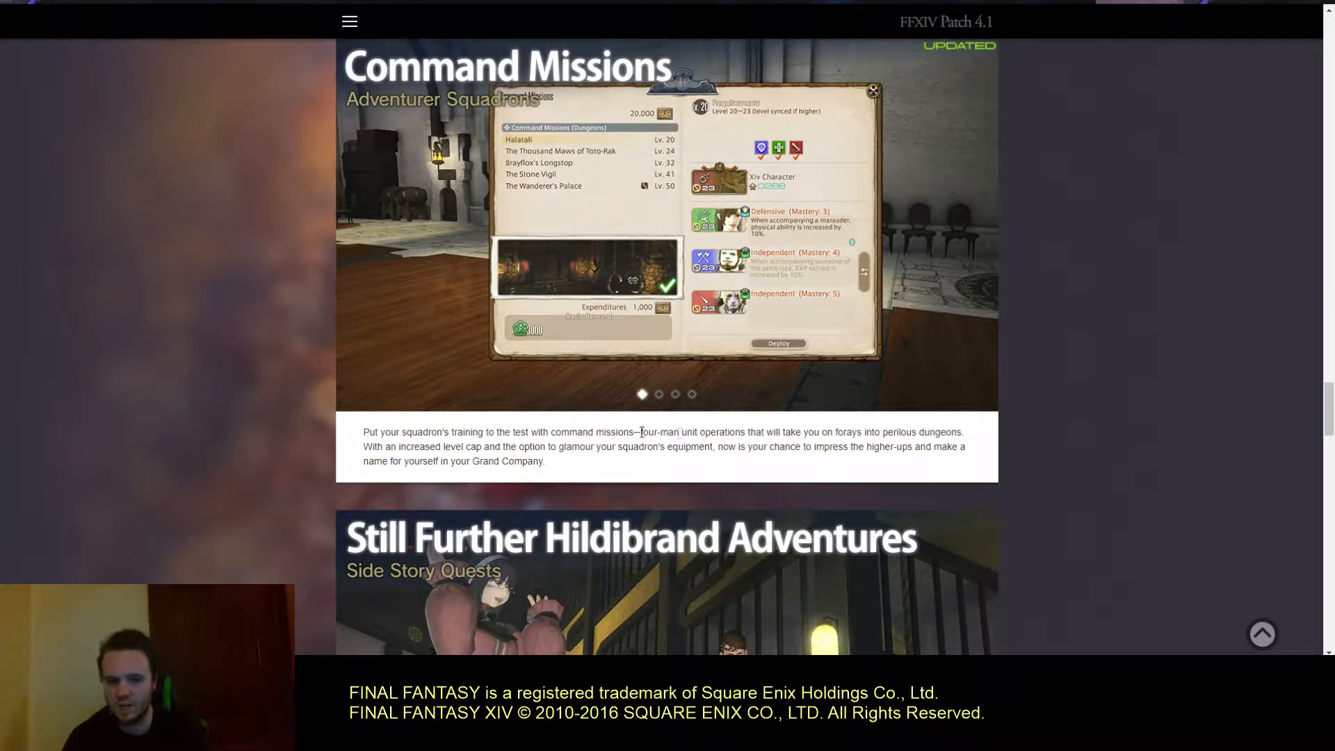
- Advance the Command Missions slideshow to the mission-debriefing screenshot
click(985, 222)
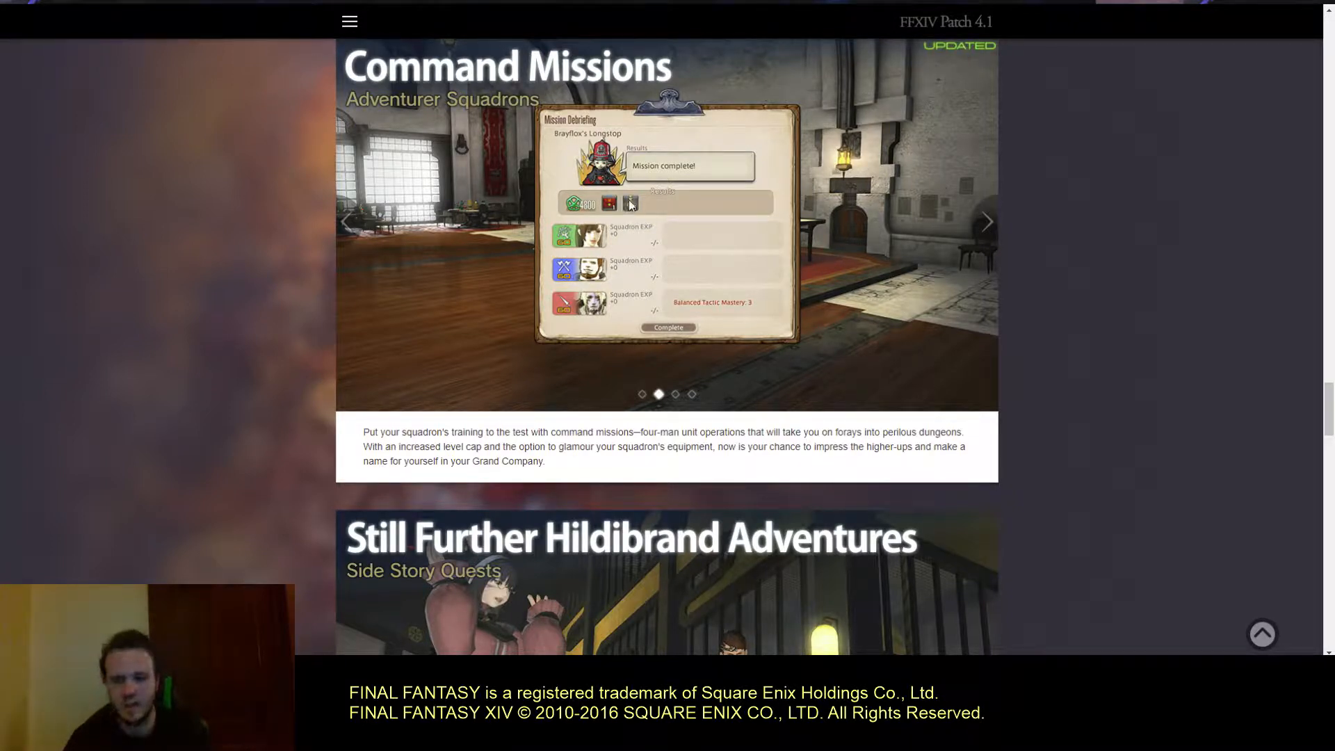
mouse_move(995, 260)
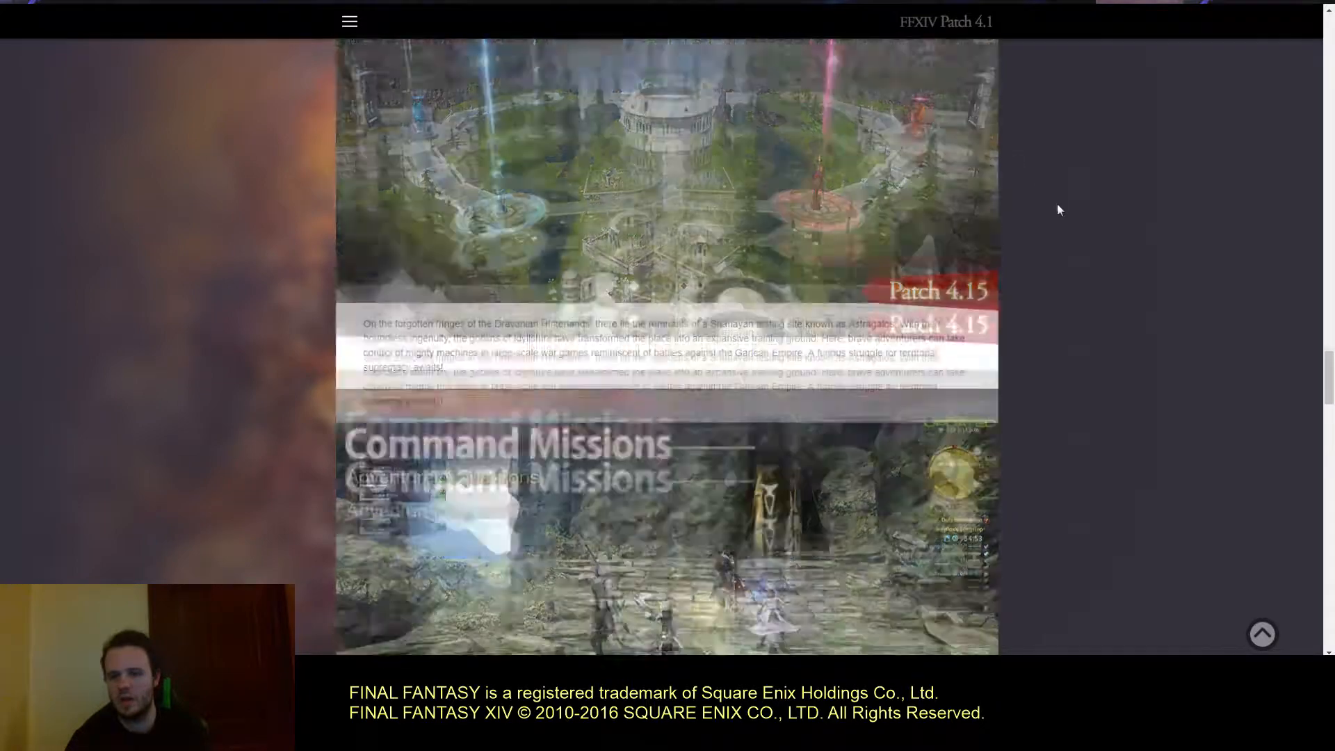
- Scroll into Additional Updates so the New Mounts and New Minions cards show
scroll(down, 3)
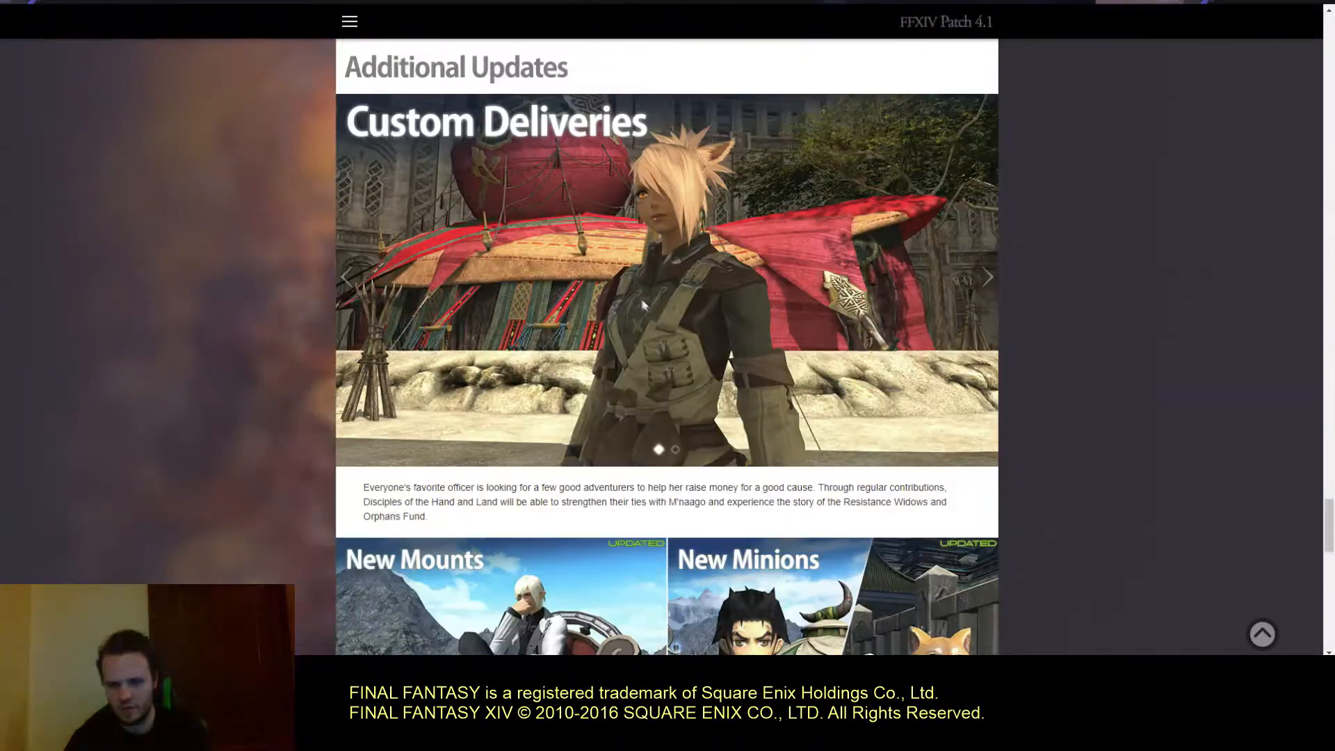
scroll(down, 3)
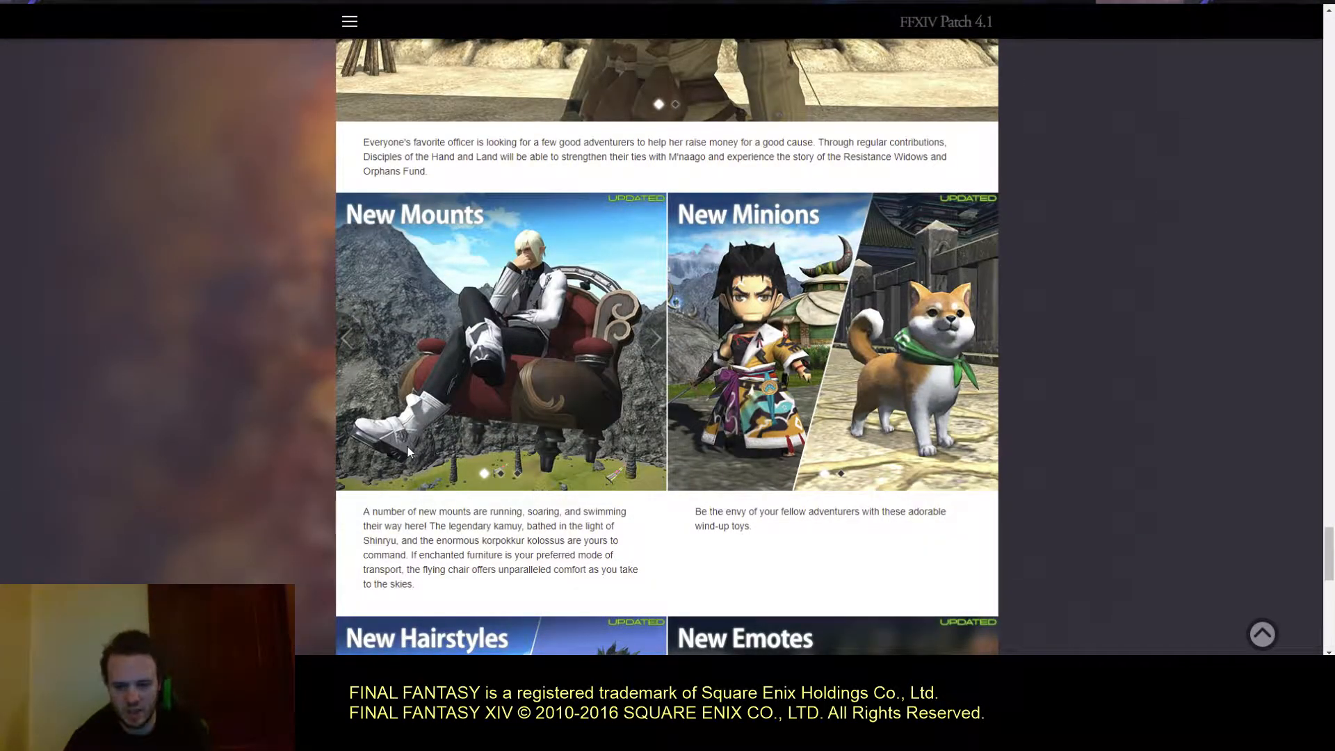
mouse_move(374, 353)
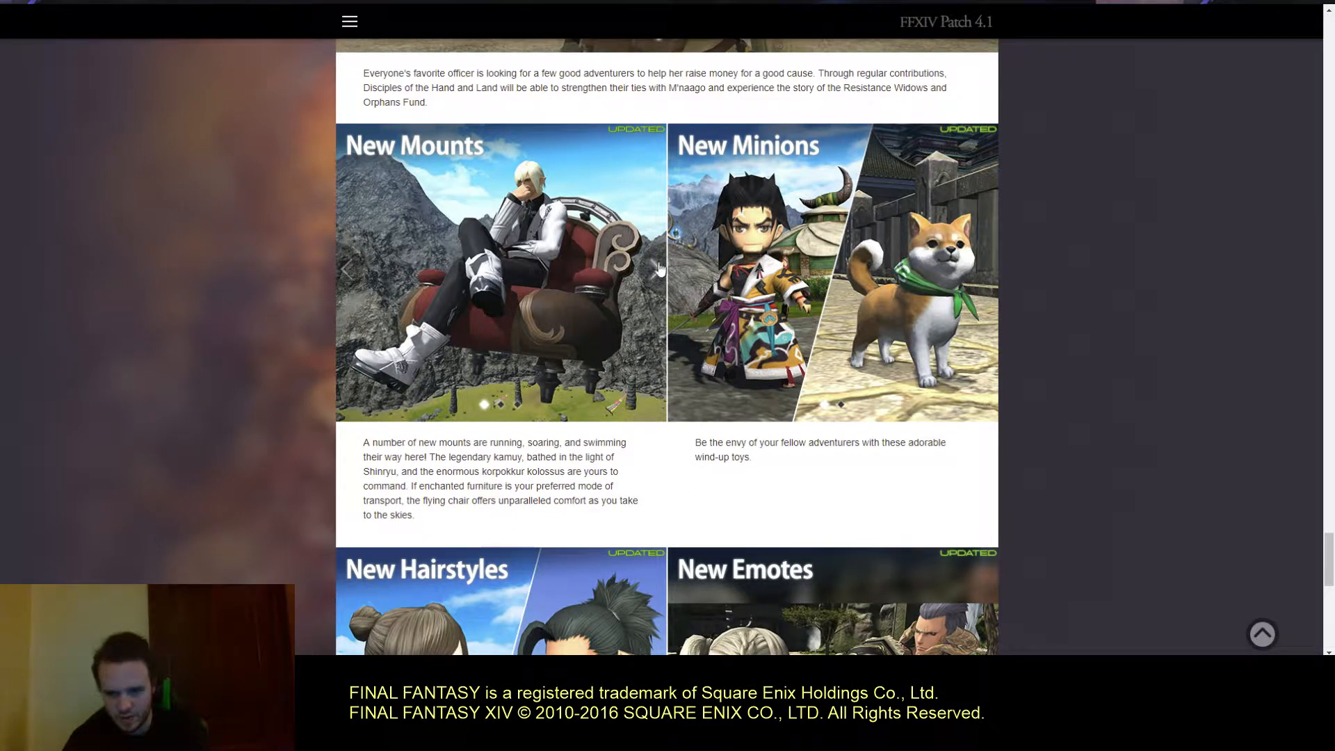
click(649, 270)
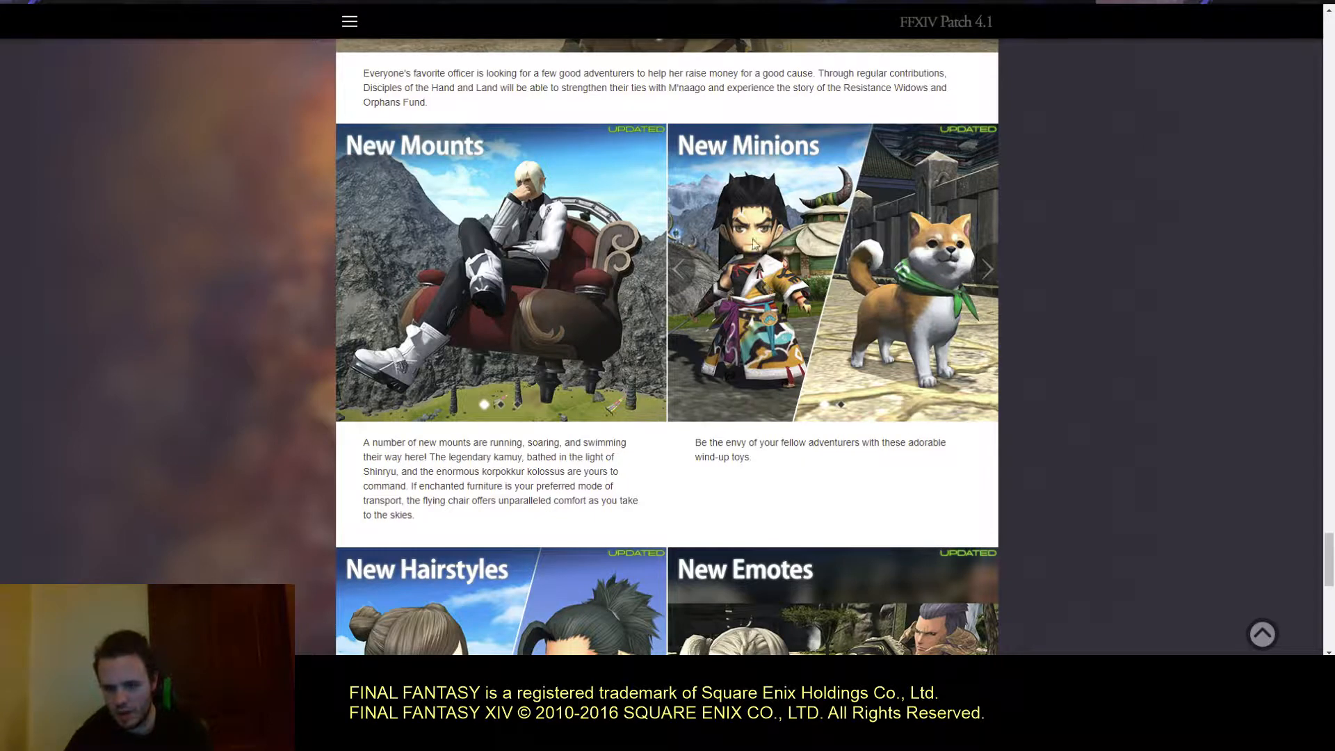
mouse_move(1196, 320)
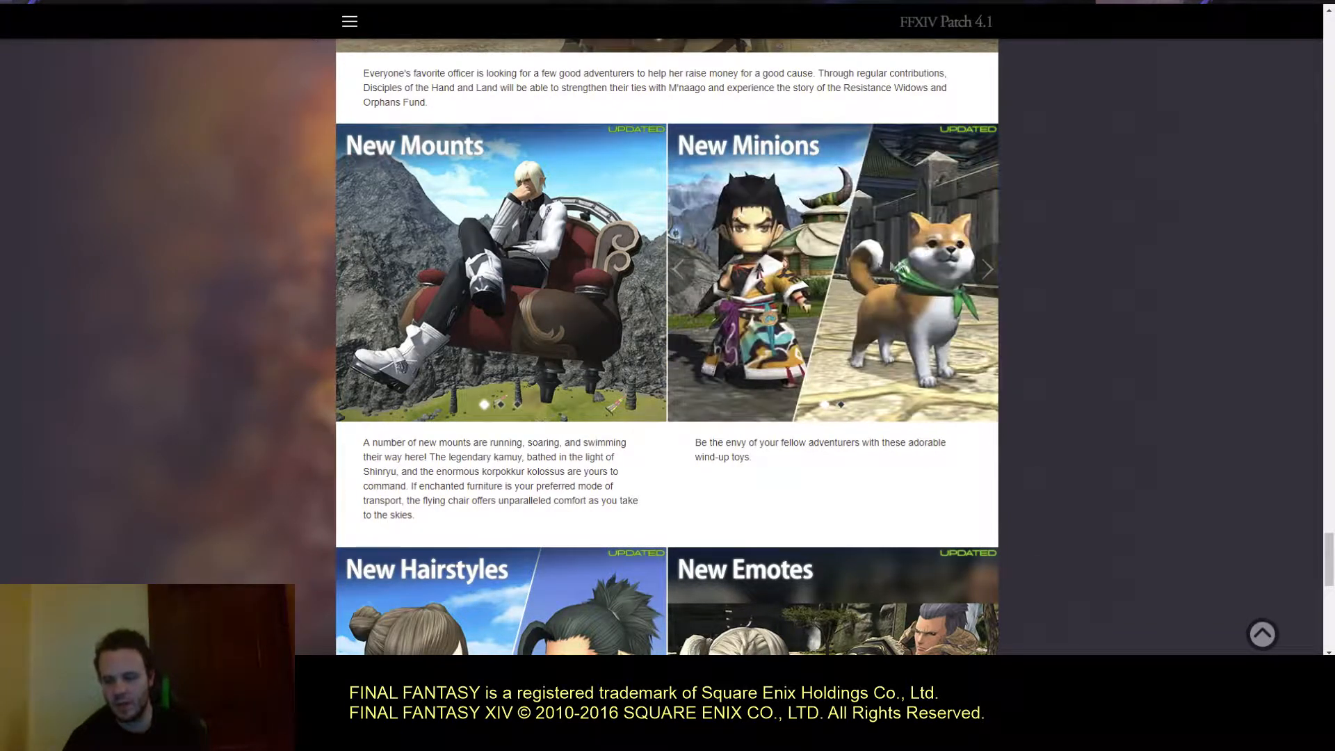
- Scroll past New Hairstyles and New Emotes to Cross-world Friends, Perform and the footer
scroll(down, 3)
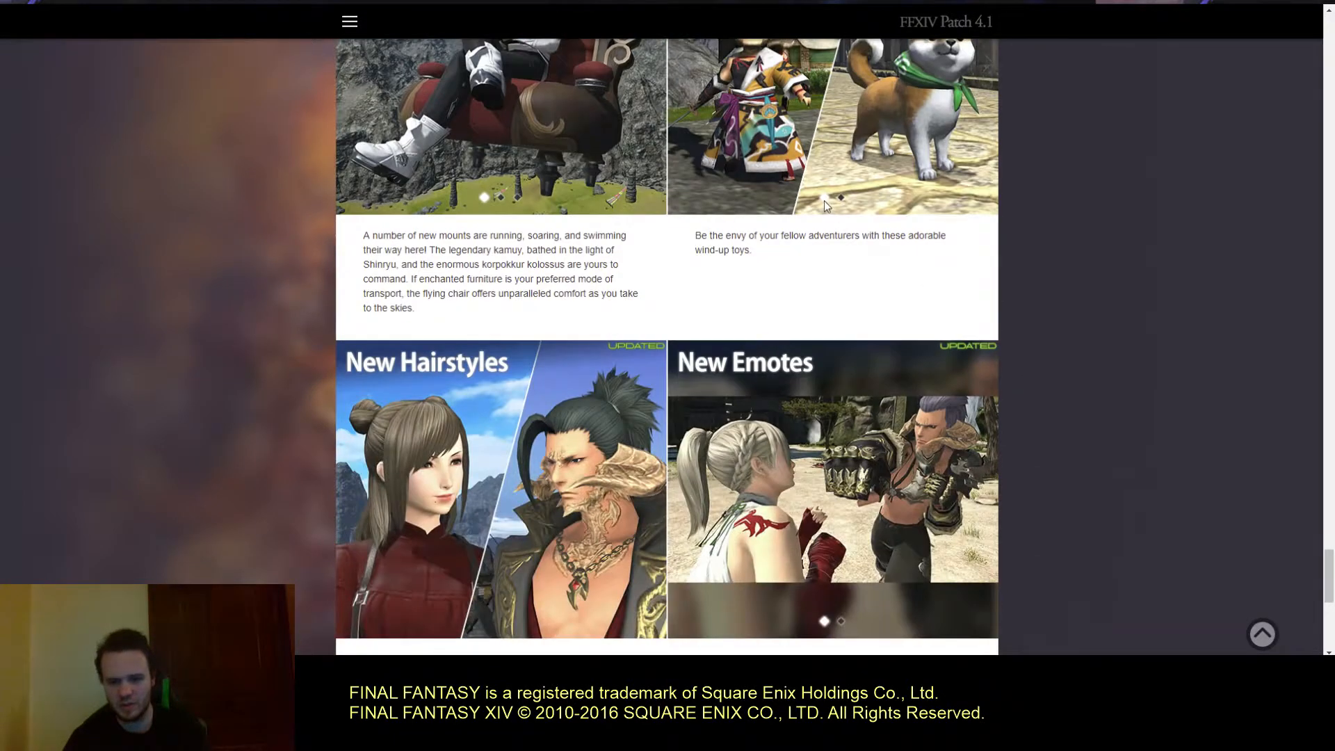
scroll(down, 3)
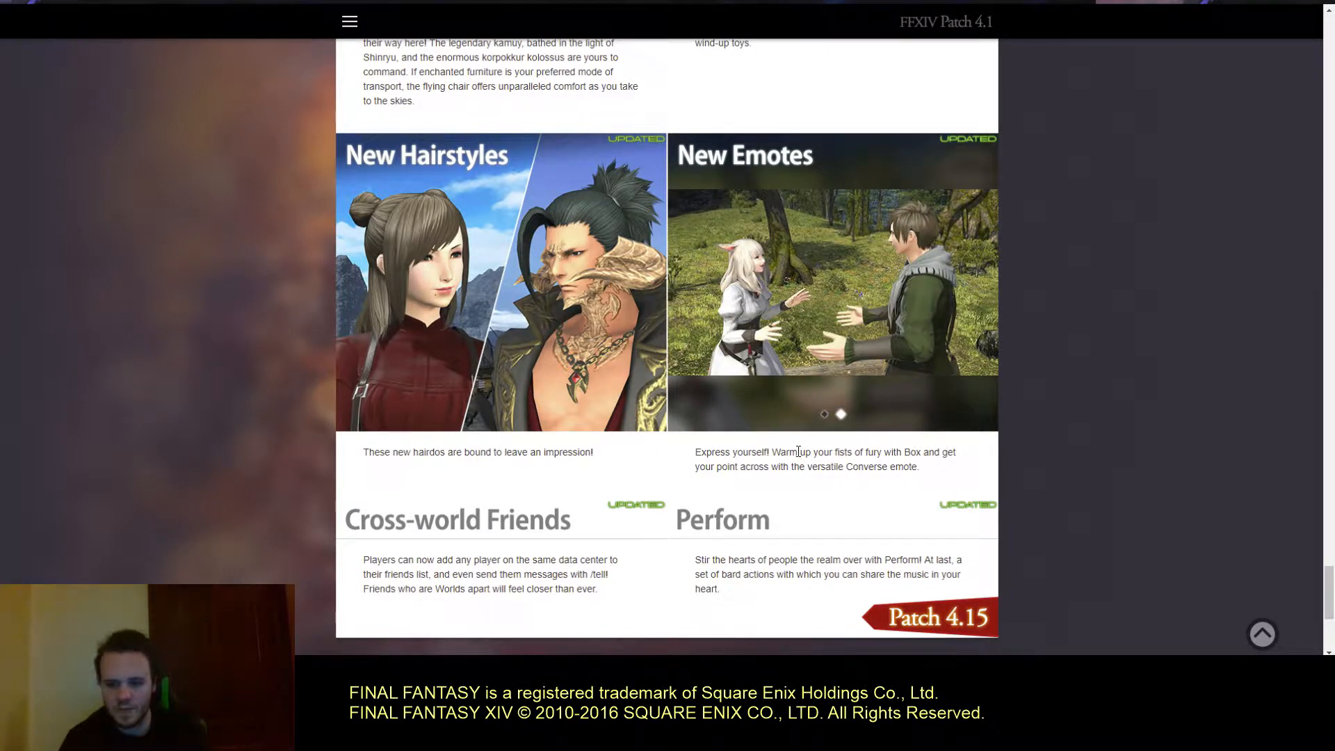
scroll(down, 3)
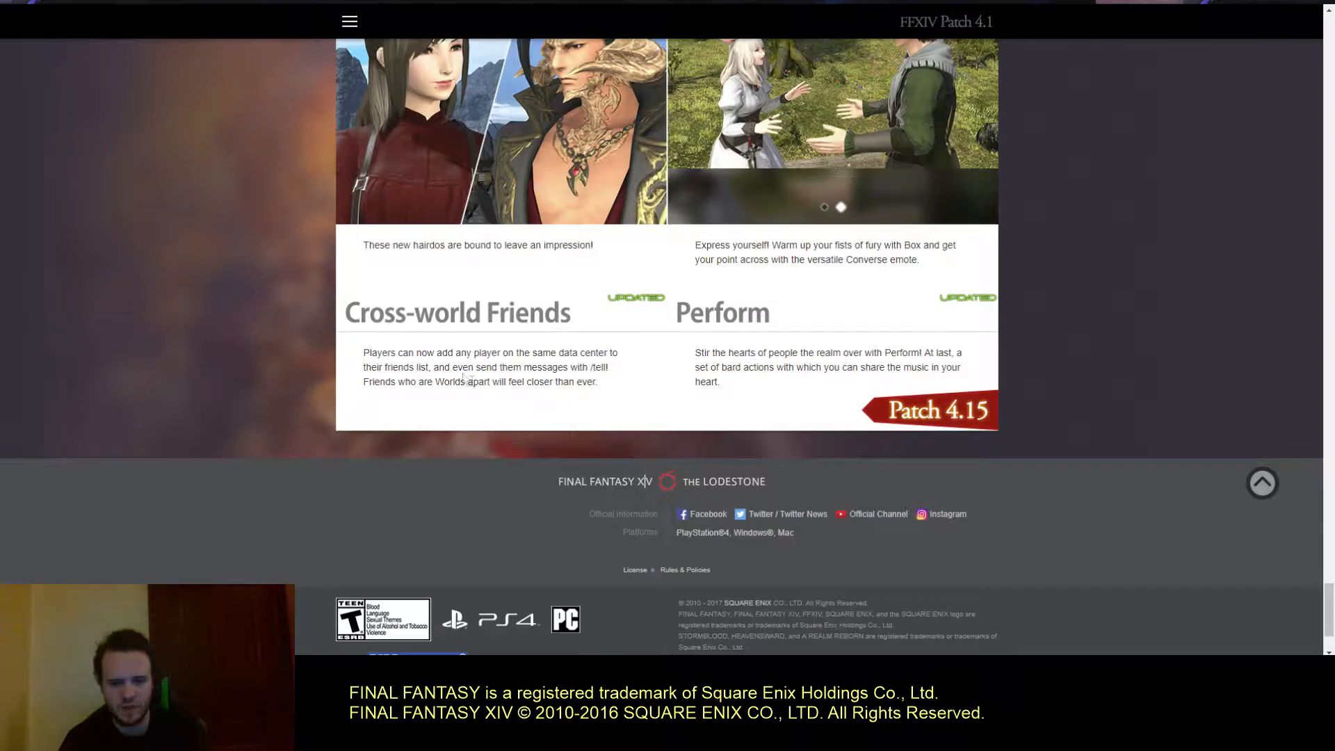
mouse_move(480, 260)
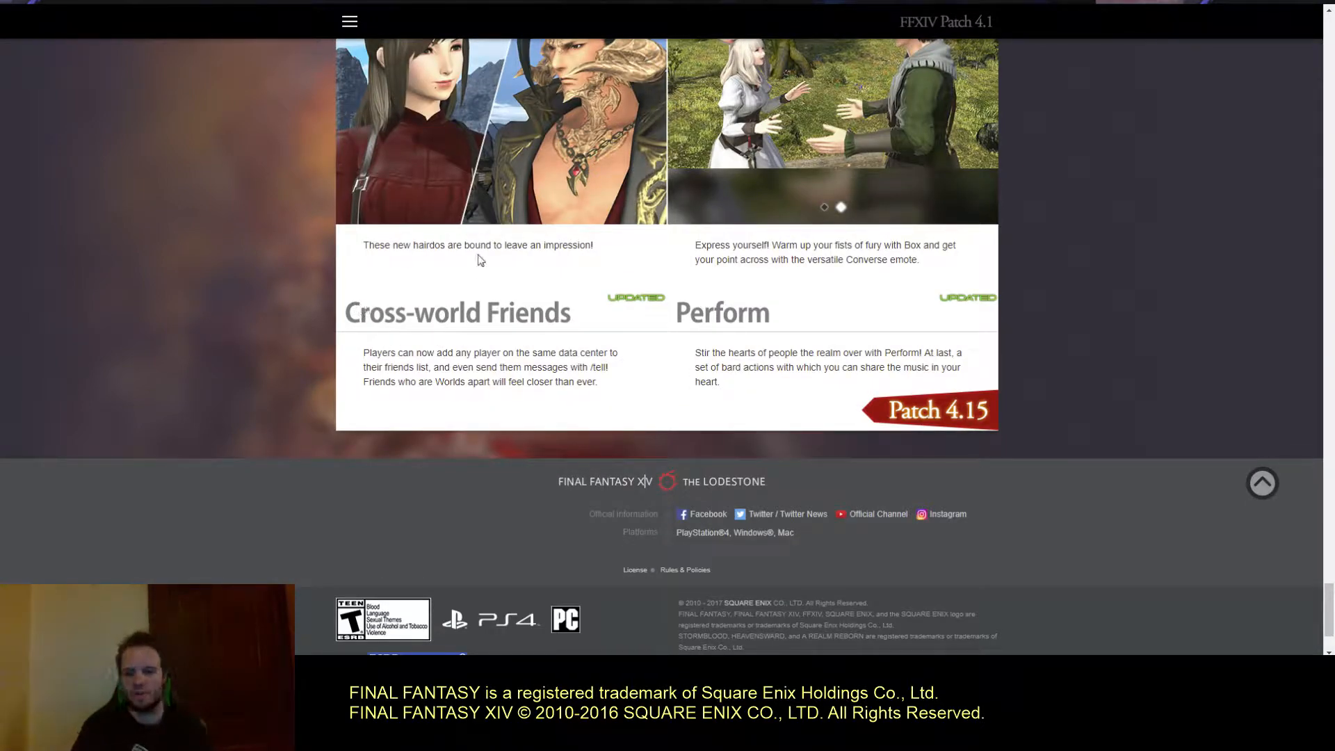
mouse_move(545, 203)
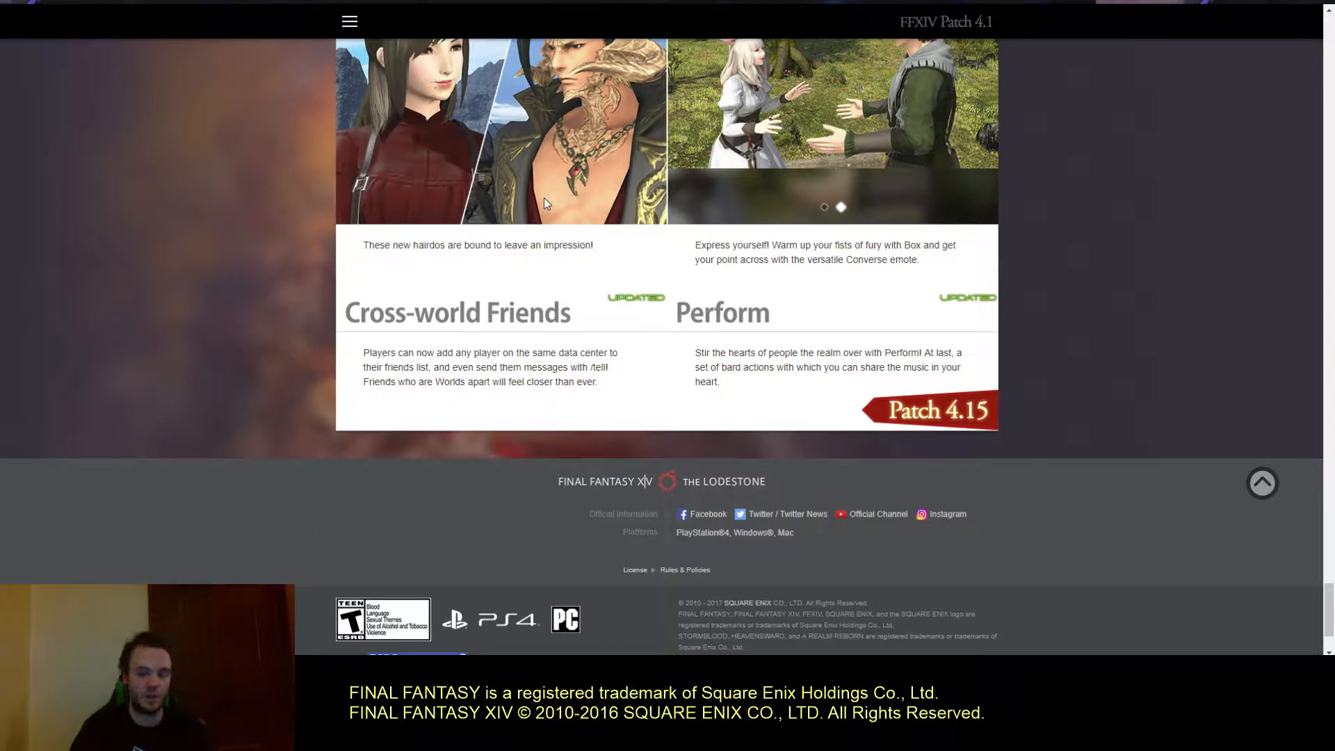
mouse_move(601, 405)
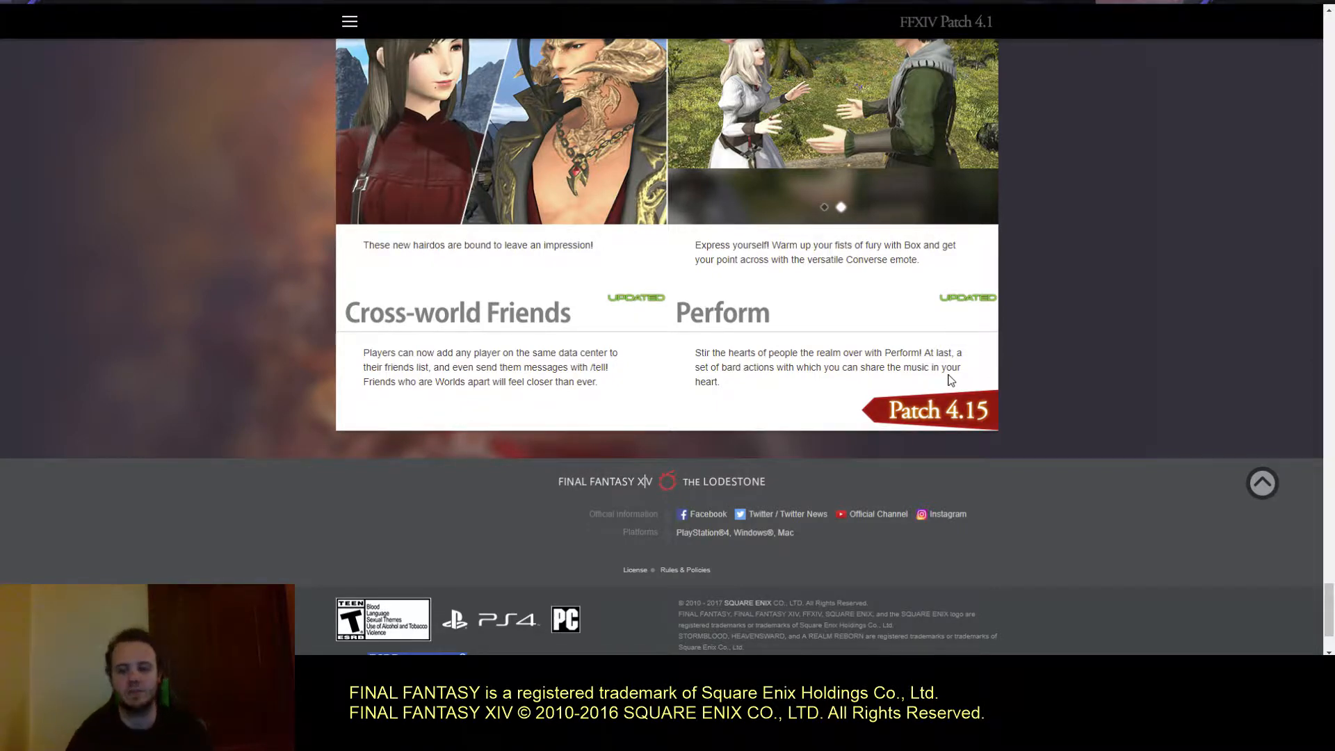
- Return up the page to the Patch 4.15 Astragalos entry and Adventurer Squadrons image
scroll(down, 3)
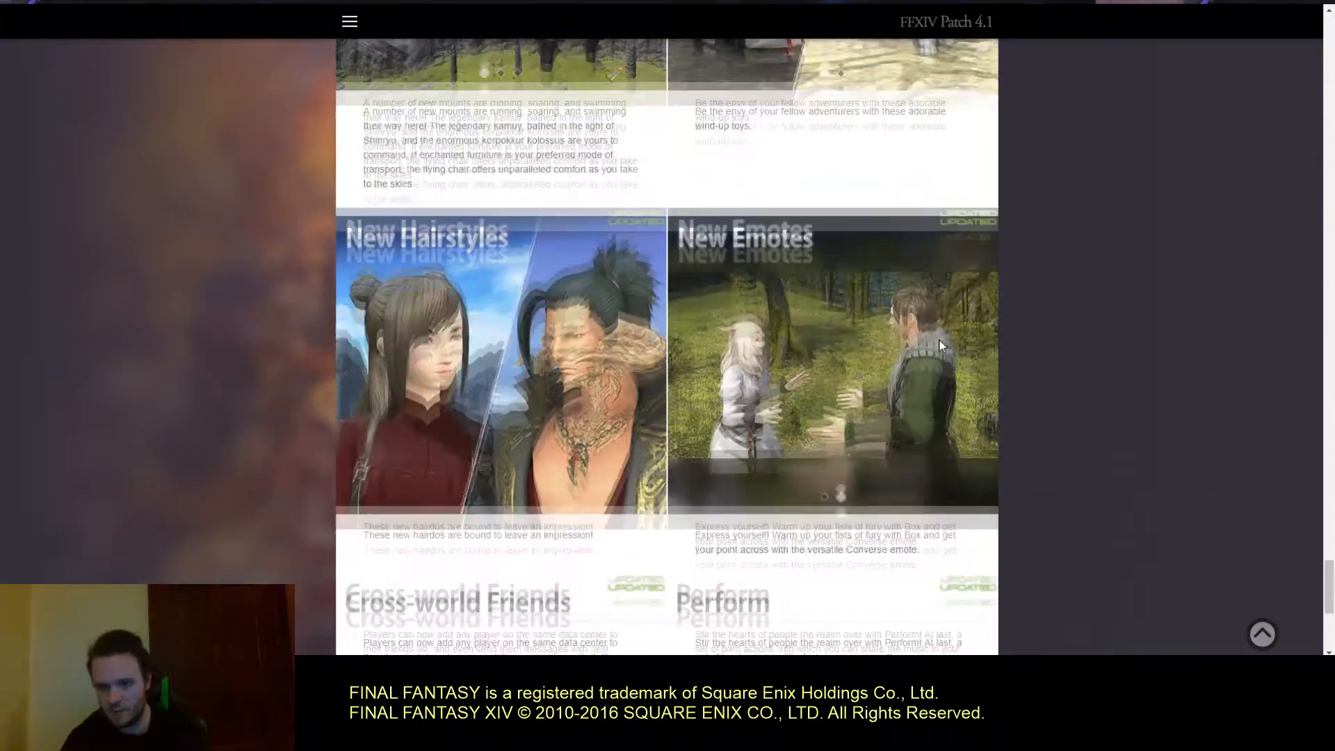
scroll(down, 3)
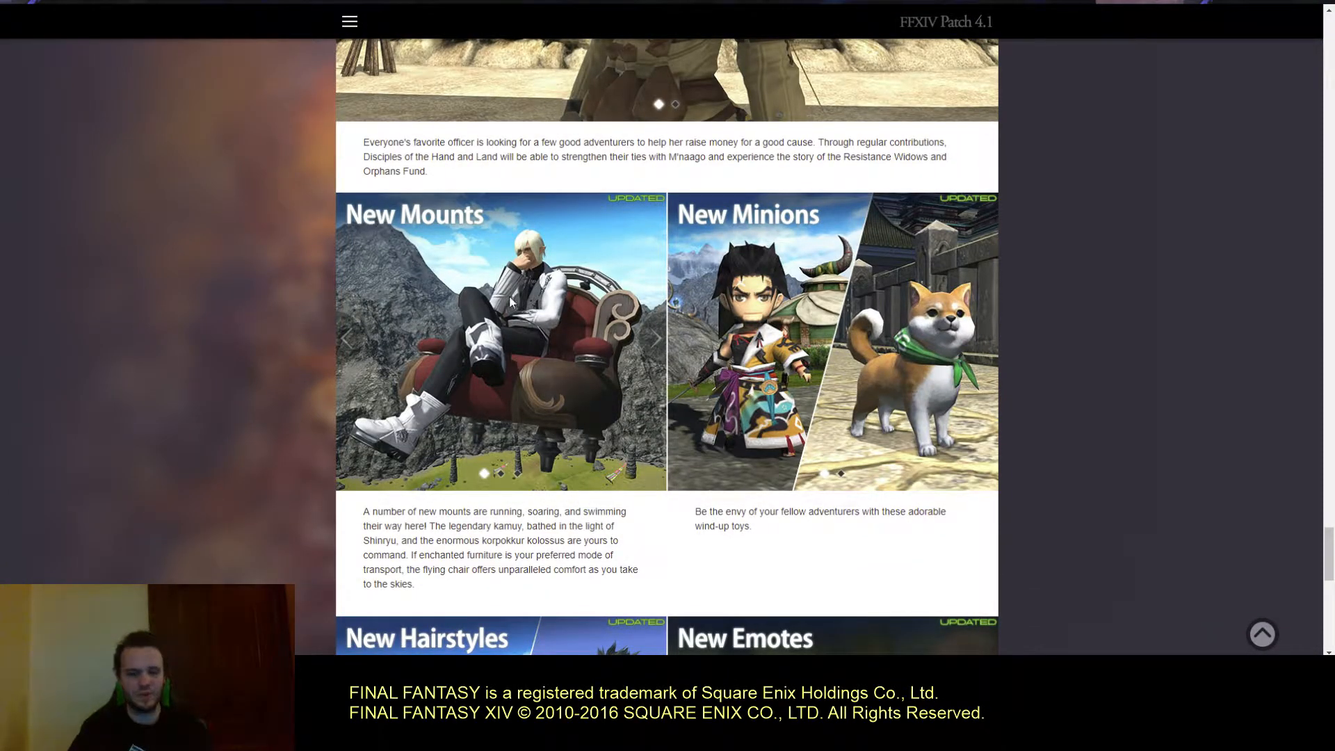
click(655, 338)
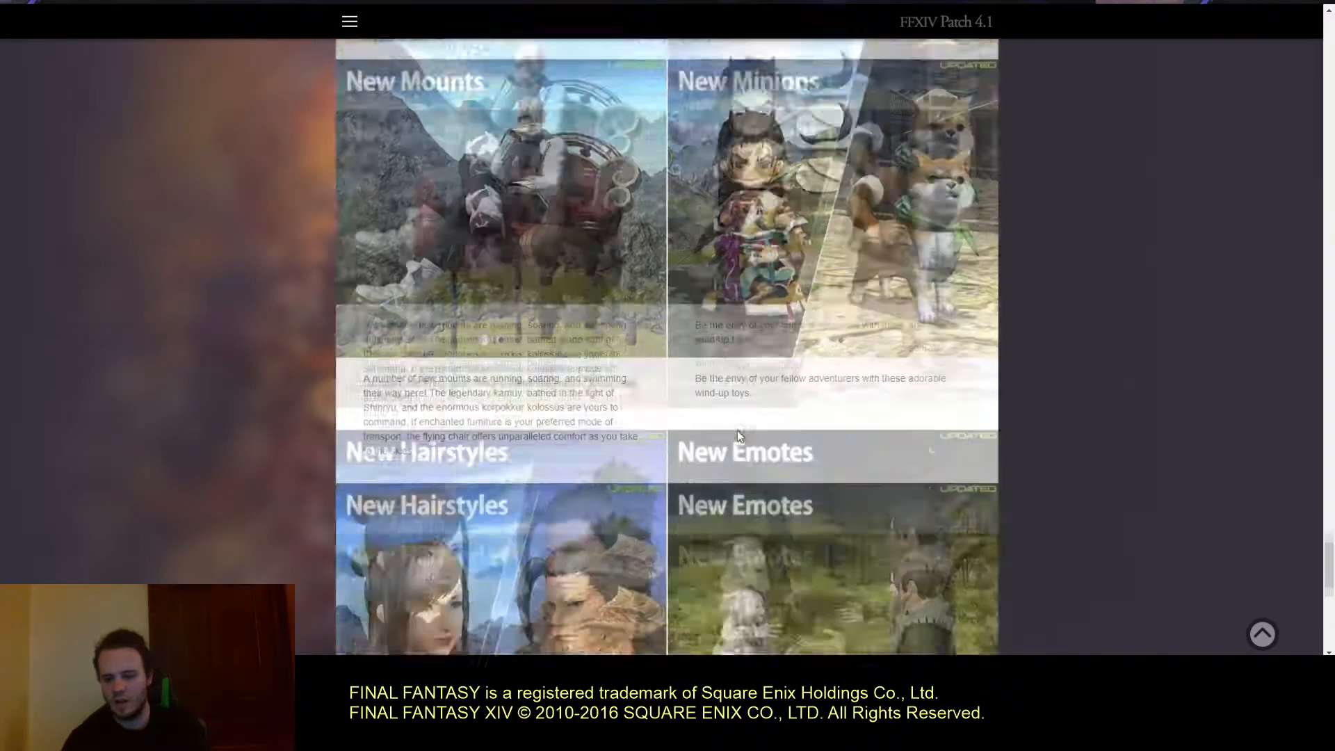
scroll(down, 3)
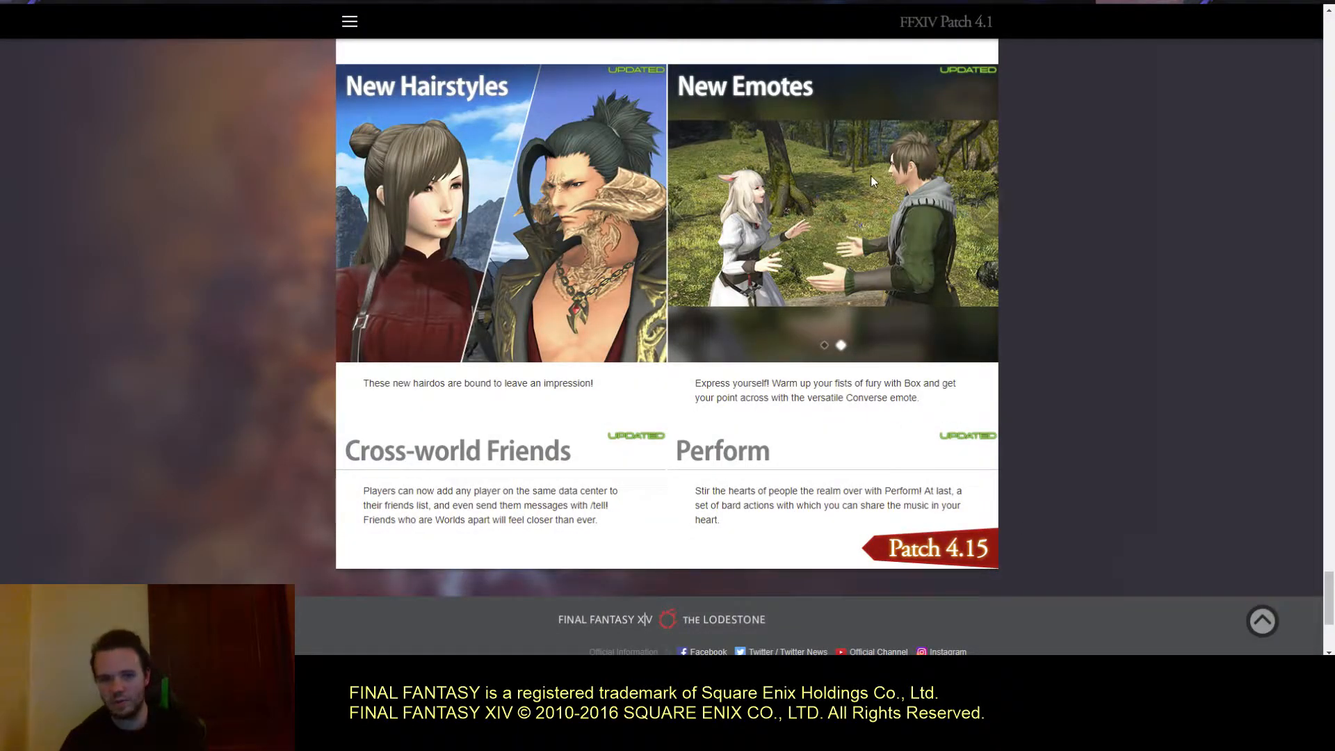
scroll(up, 3)
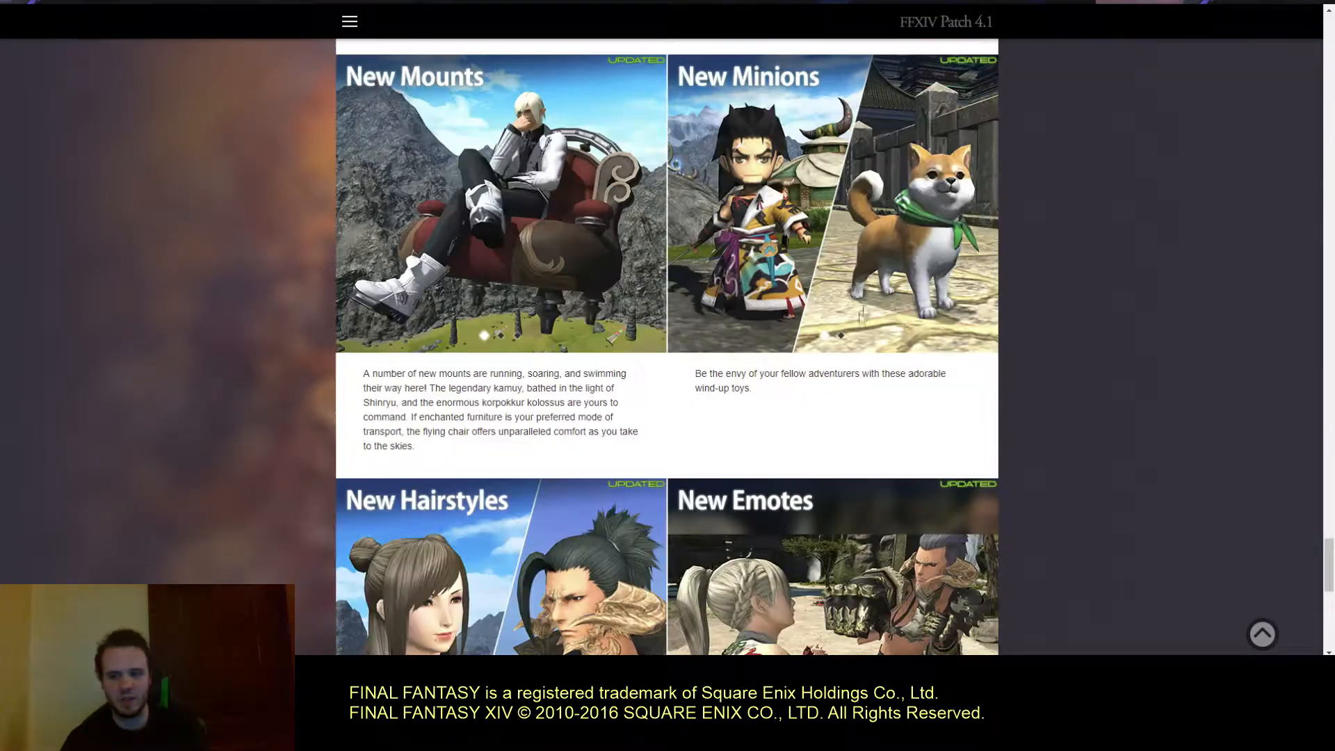
scroll(down, 3)
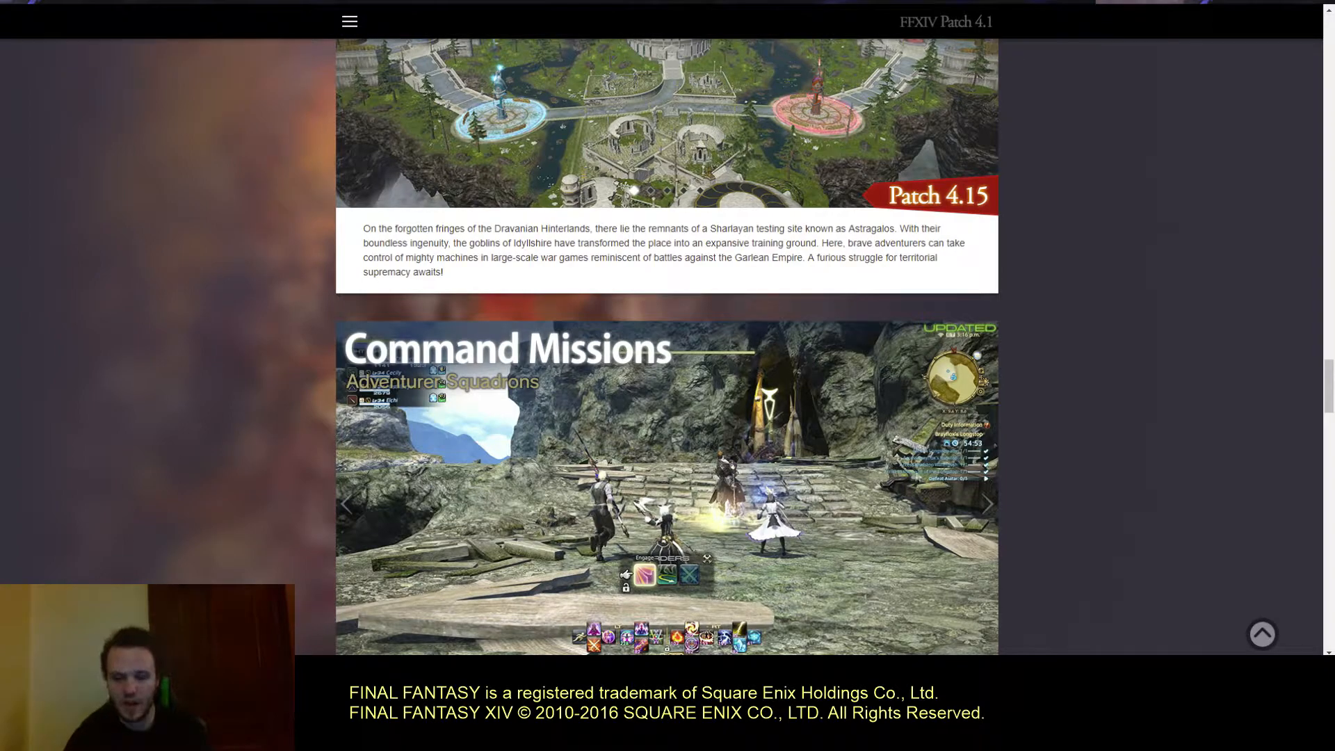
- Scroll past Hildibrand Adventures and Beast Tribe Quests back to New Mounts and New Minions
scroll(down, 3)
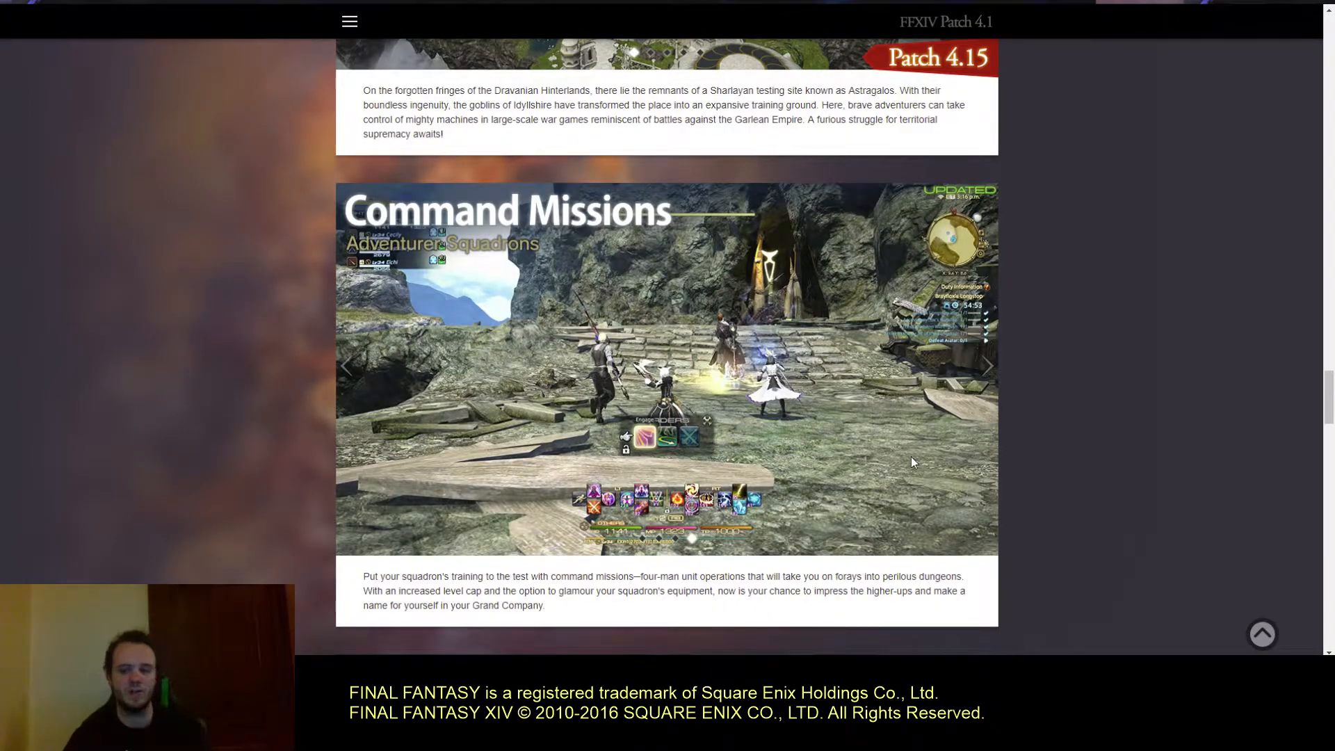
scroll(down, 3)
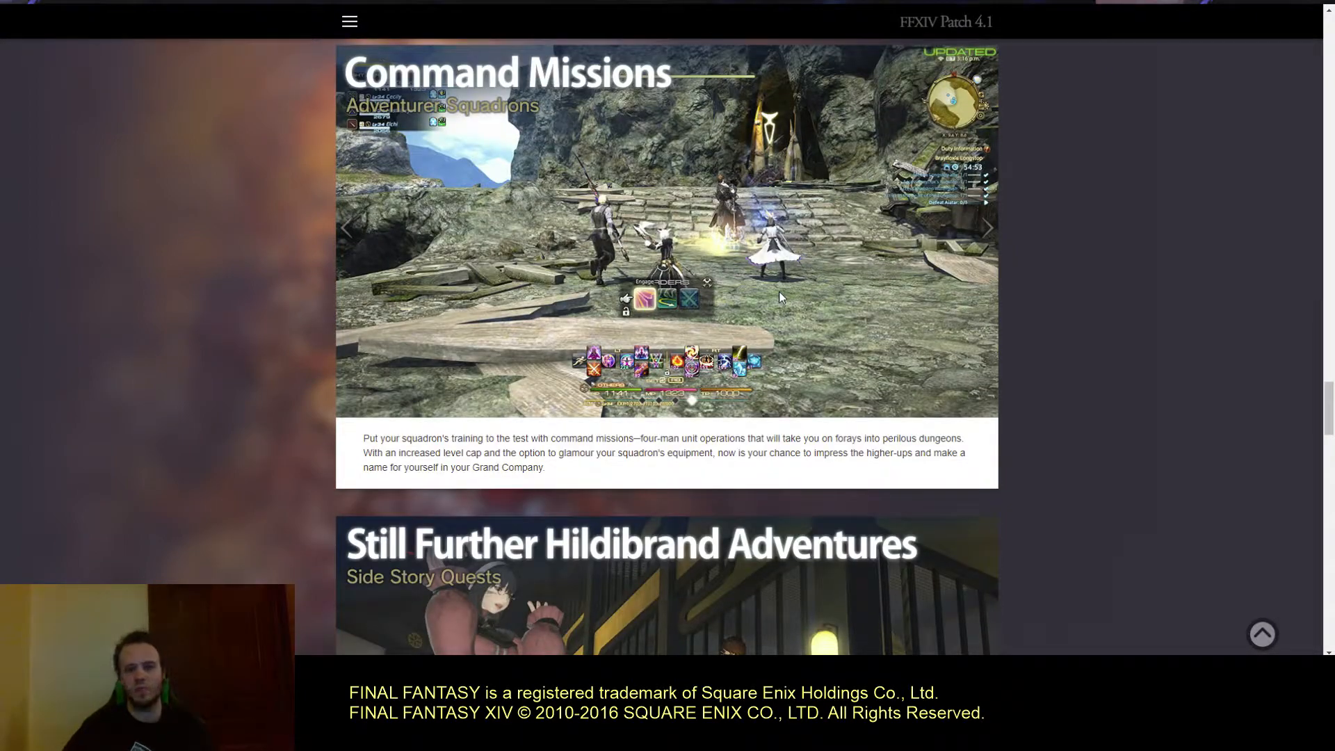
scroll(down, 3)
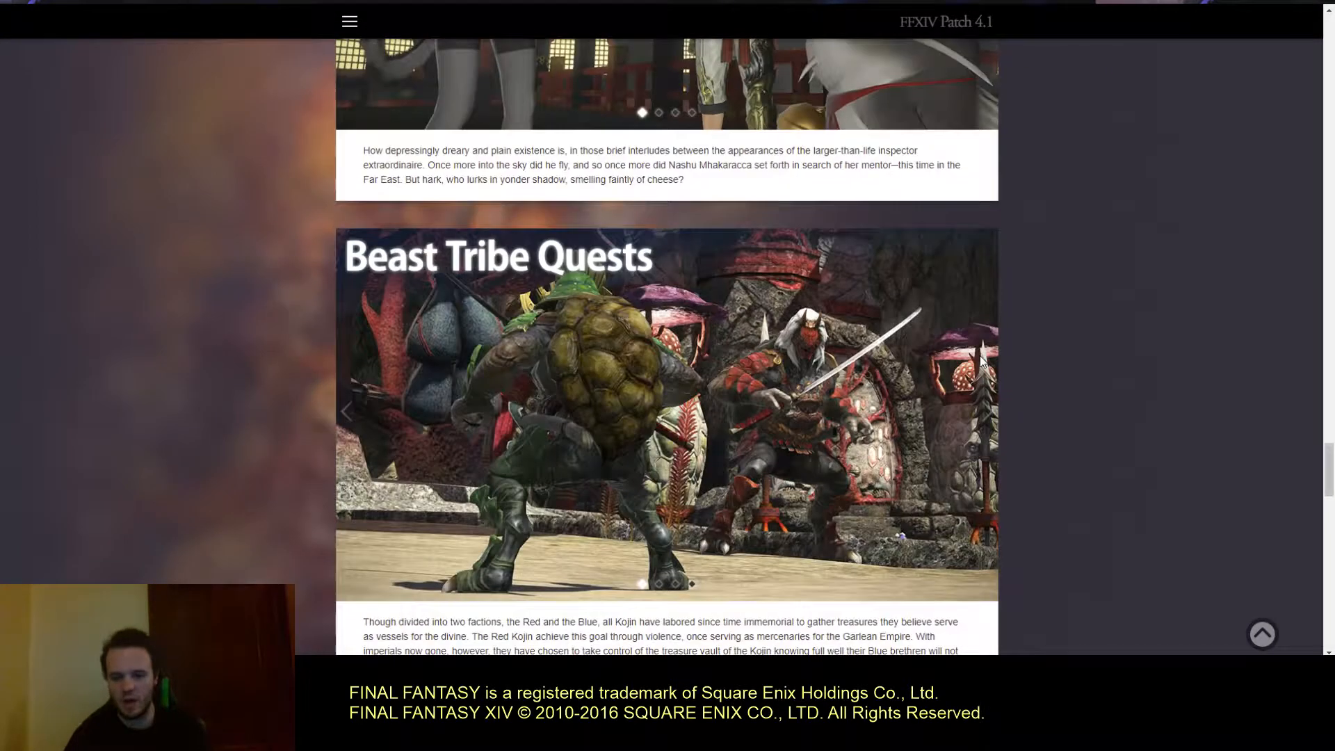
scroll(down, 3)
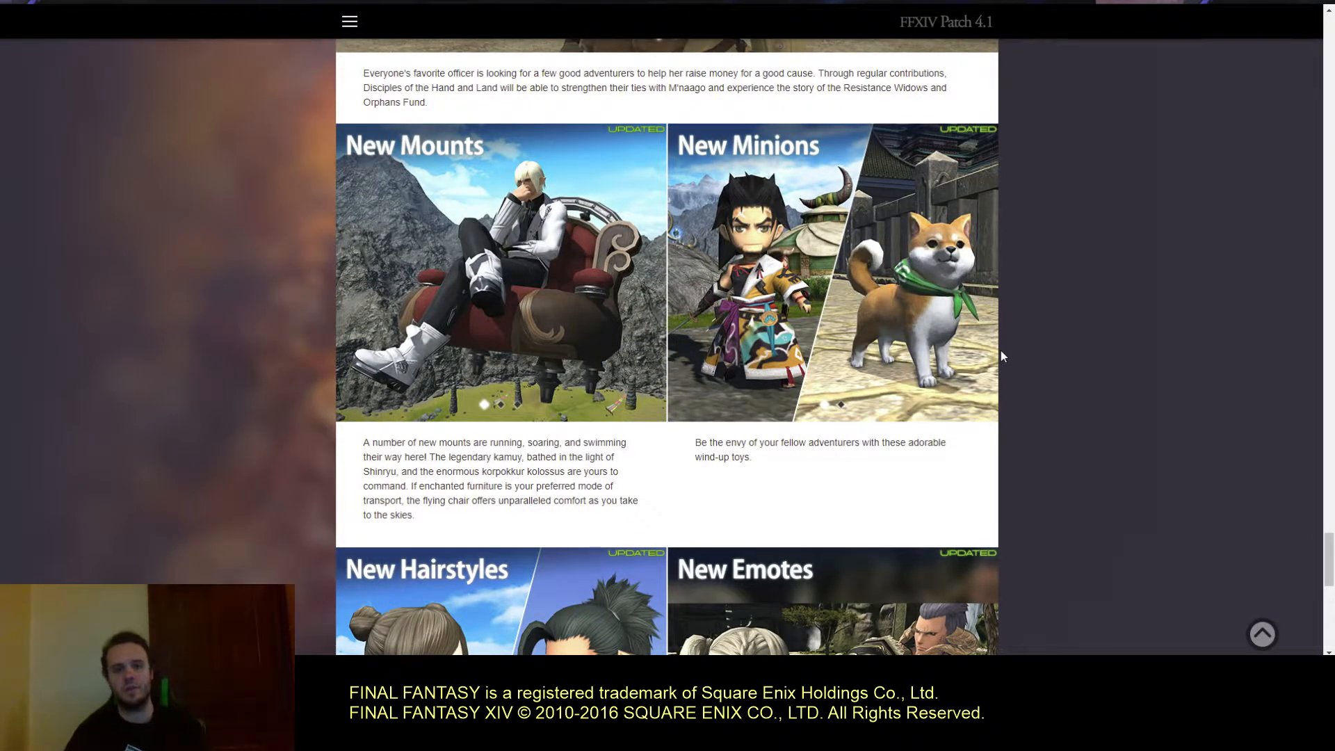
mouse_move(1048, 306)
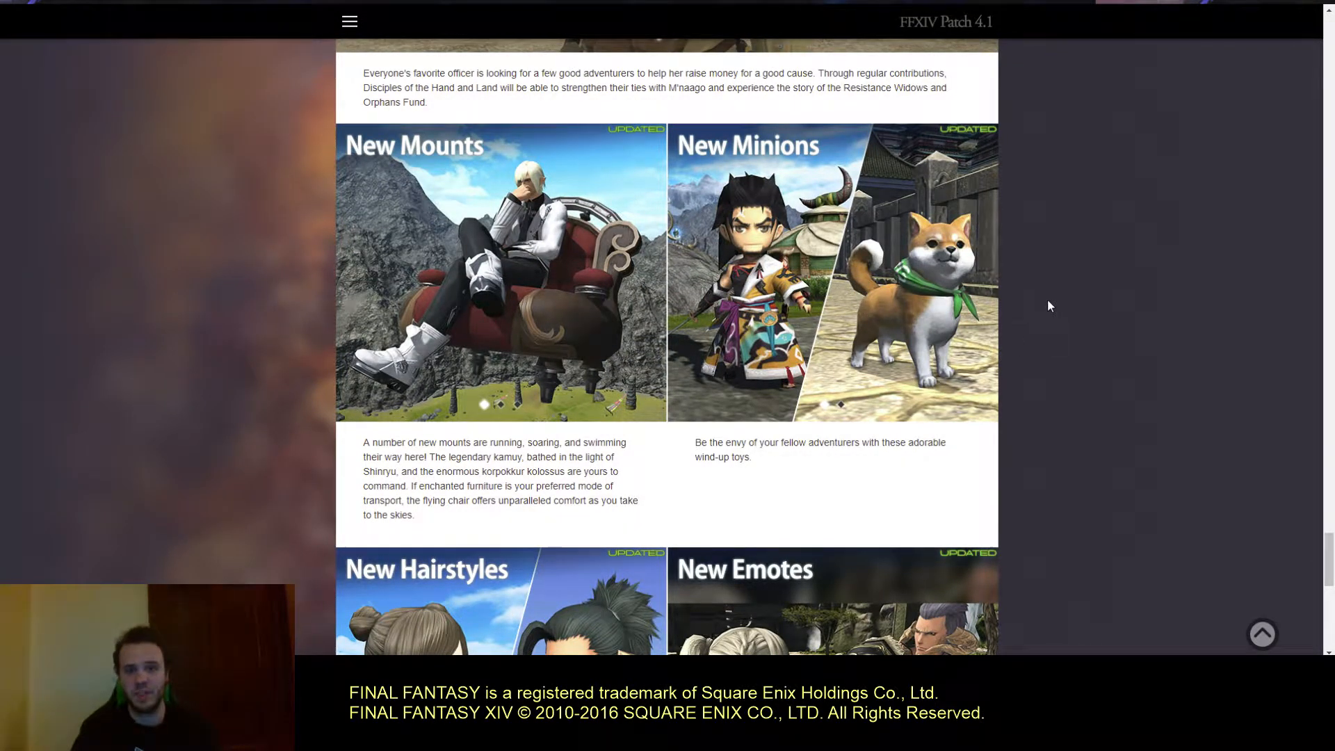